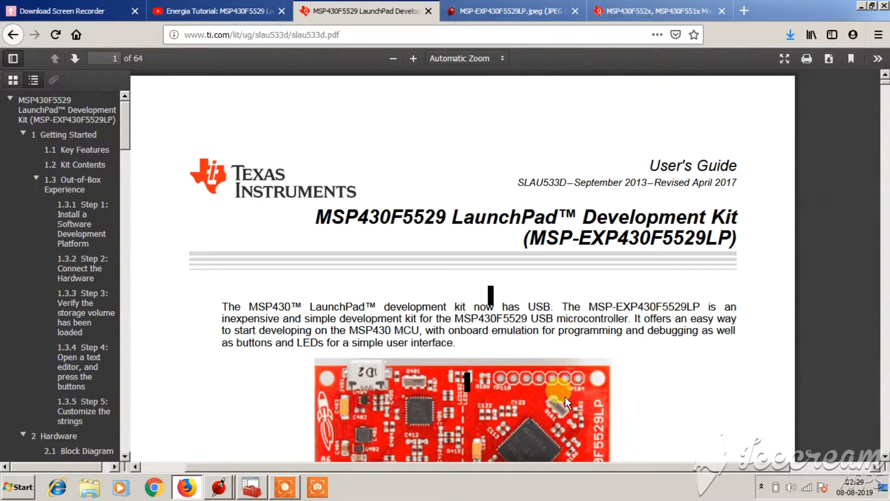
{"action": "mouse_move", "coordinate": [417, 247]}
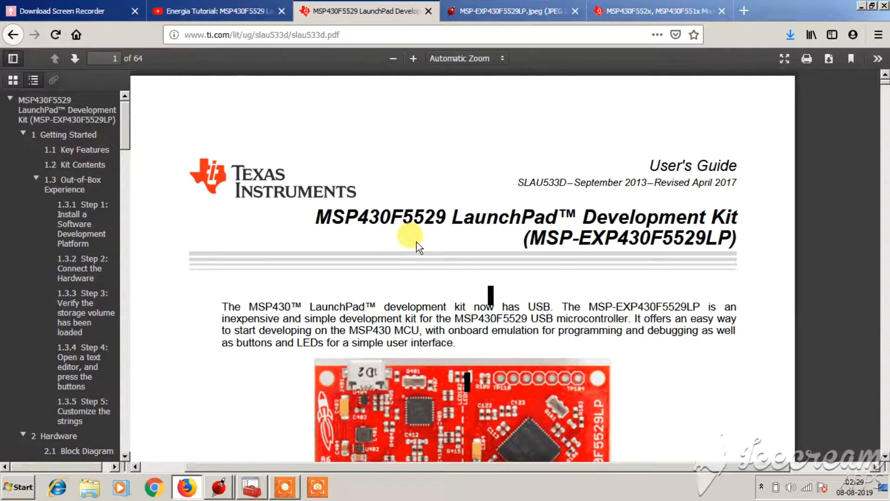
Scroll through the current page, then bring Firefox to the front.
{"action": "scroll", "scroll_direction": "down", "scroll_amount": 3}
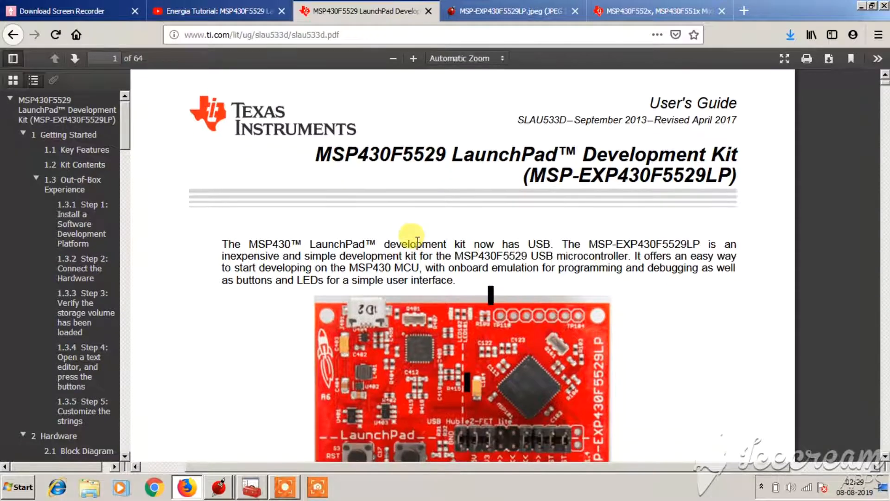
{"action": "scroll", "scroll_direction": "down", "scroll_amount": 3}
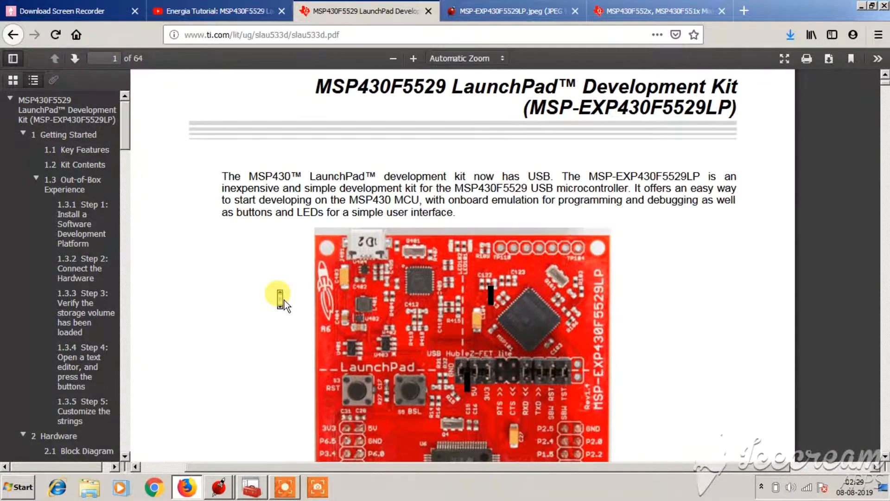
{"action": "scroll", "scroll_direction": "down", "scroll_amount": 3}
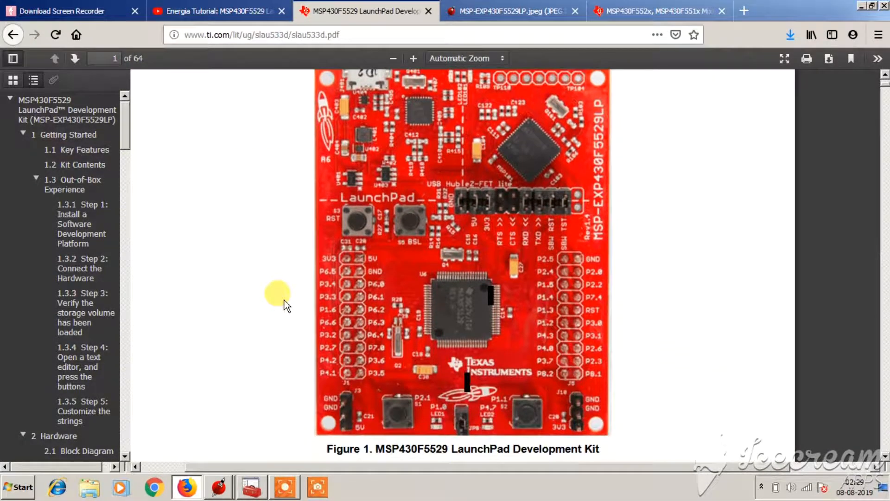
{"action": "scroll", "scroll_direction": "down", "scroll_amount": 3}
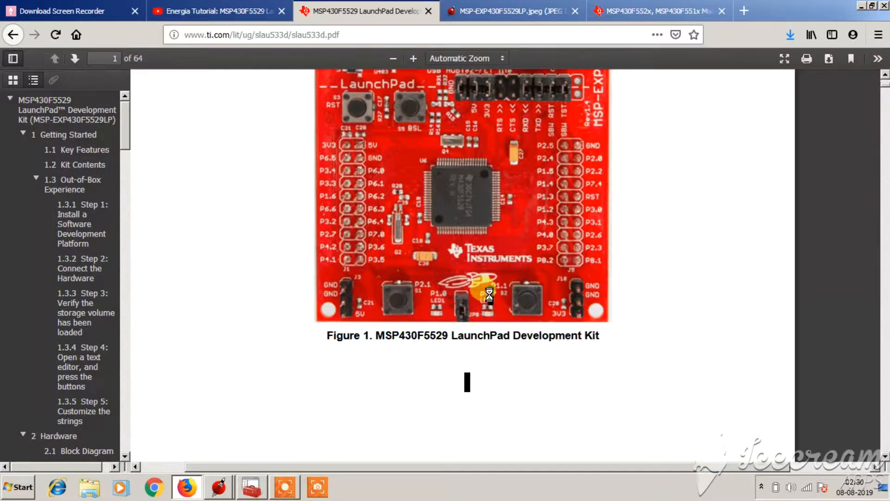
{"action": "scroll", "scroll_direction": "down", "scroll_amount": 3}
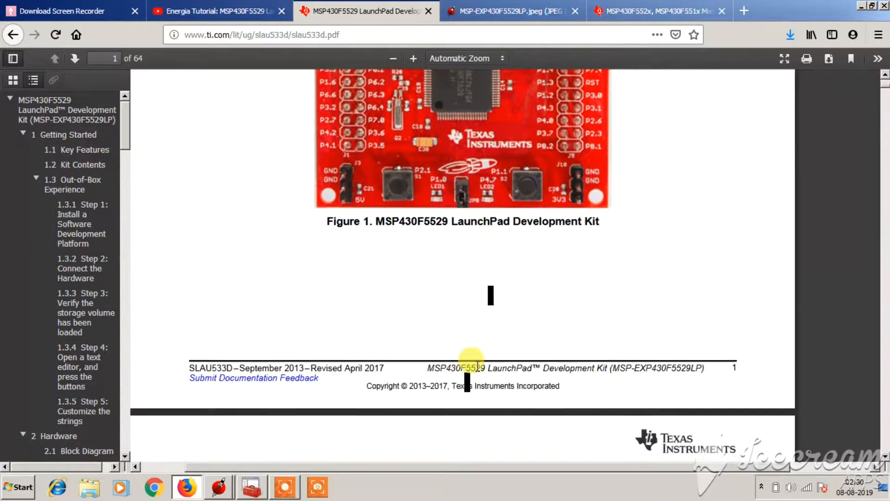
{"action": "scroll", "scroll_direction": "down", "scroll_amount": 3}
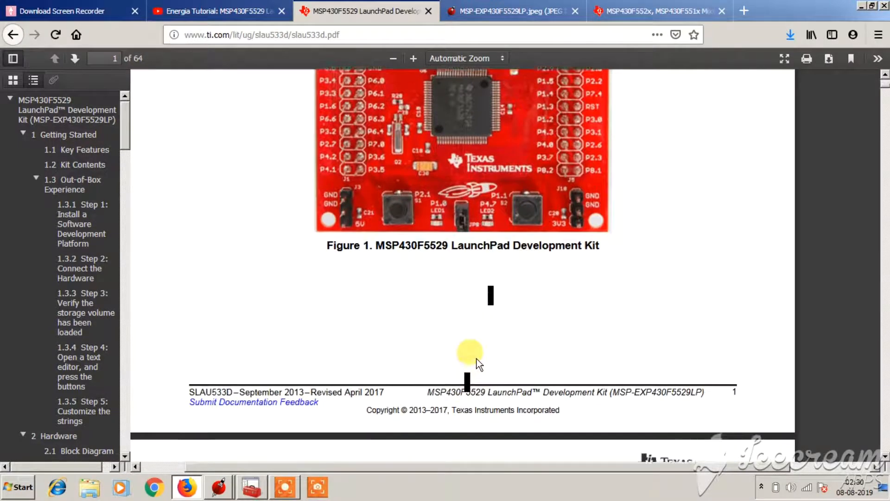
{"action": "scroll", "scroll_direction": "up", "scroll_amount": 3}
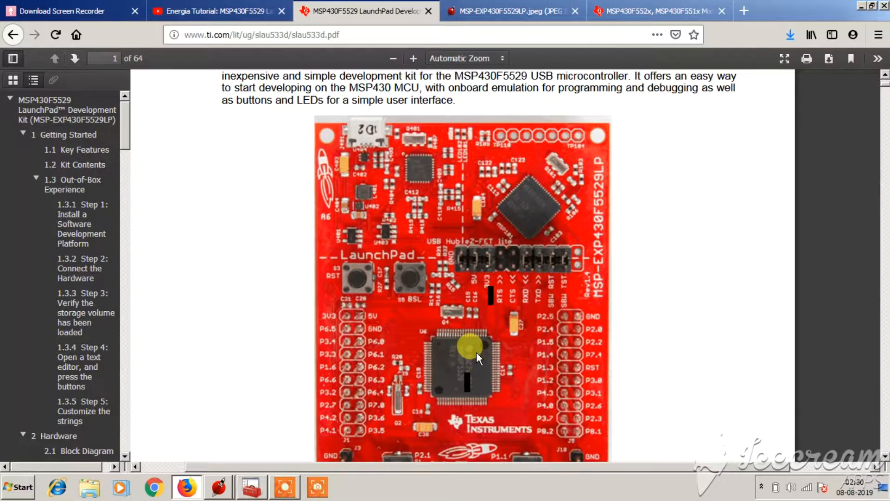
{"action": "mouse_move", "coordinate": [665, 345]}
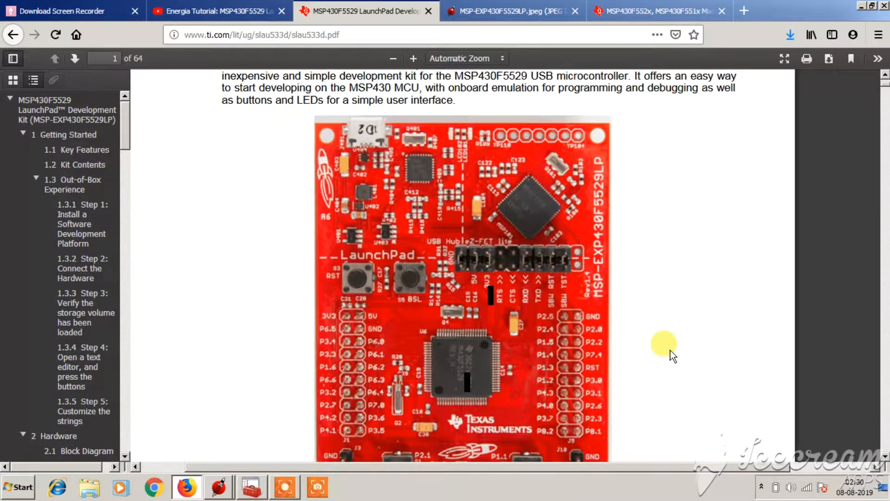
{"action": "scroll", "scroll_direction": "up", "scroll_amount": 3}
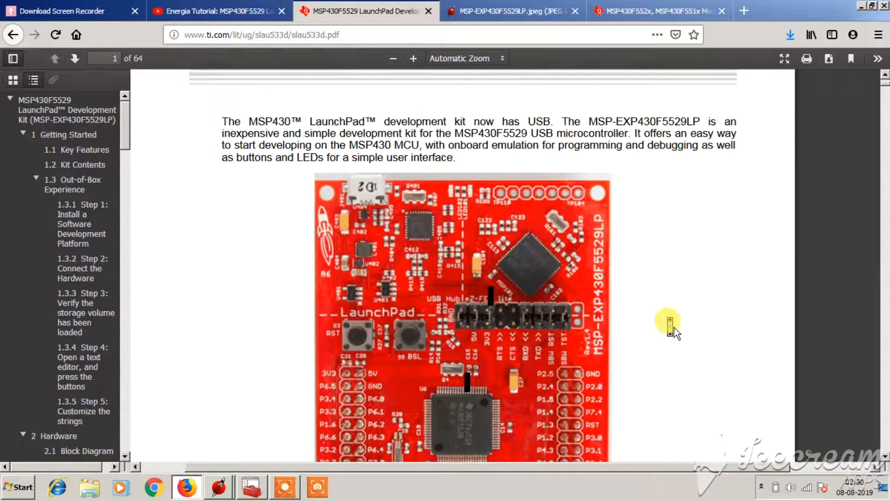
{"action": "scroll", "scroll_direction": "up", "scroll_amount": 3}
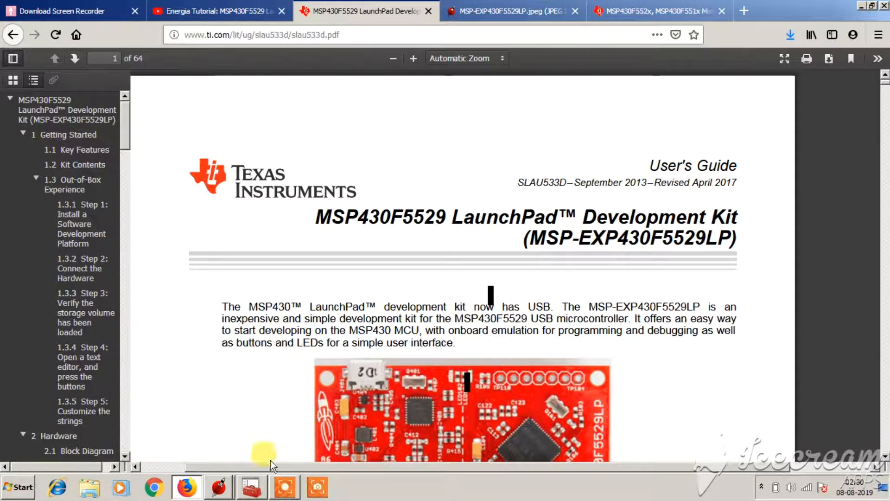
{"action": "mouse_move", "coordinate": [224, 469]}
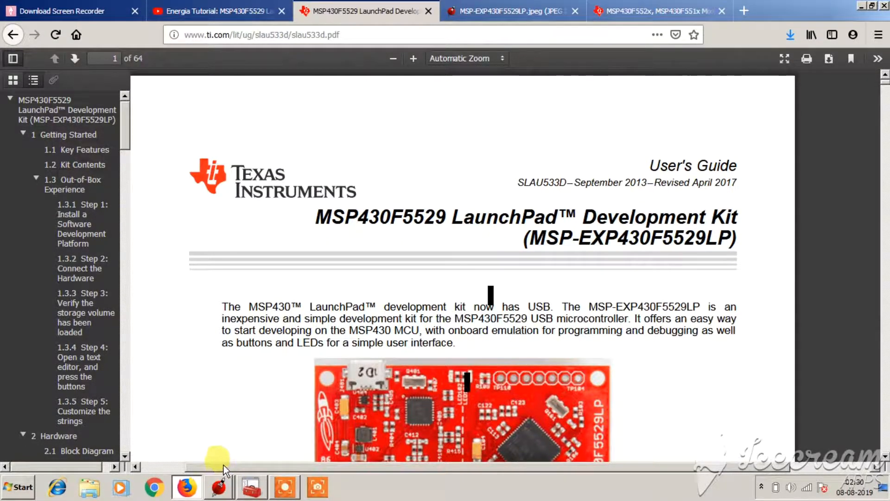
{"action": "left_click", "coordinate": [219, 487]}
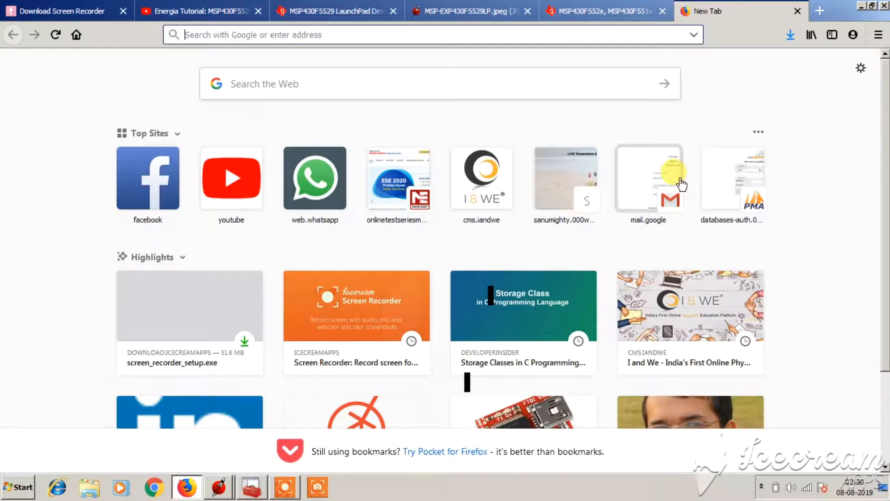
Search Google for 'energia for windows' and open the 'Download - Energia IDE' result.
{"action": "type", "text": "eneergia"}
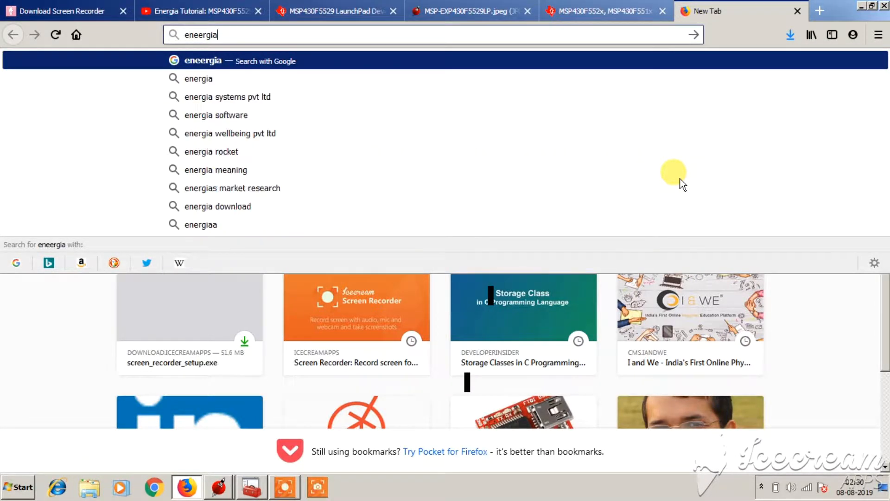
{"action": "type", "text": "for wndo"}
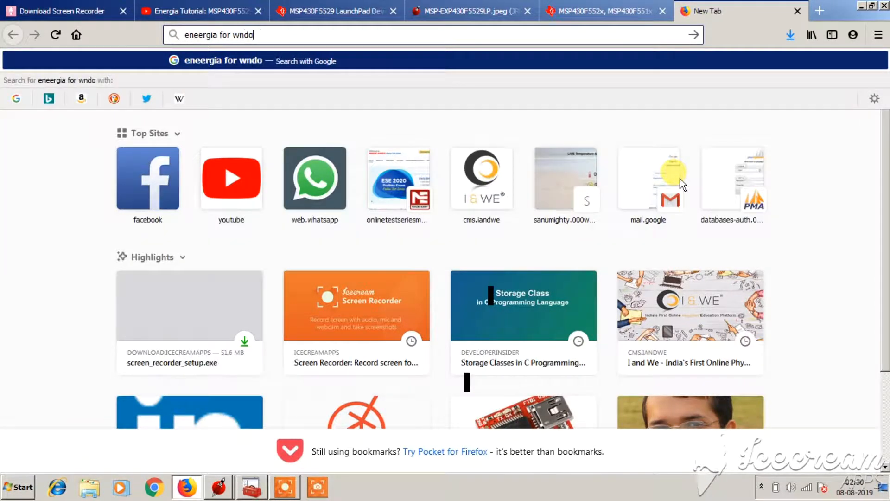
{"action": "key", "text": "Return"}
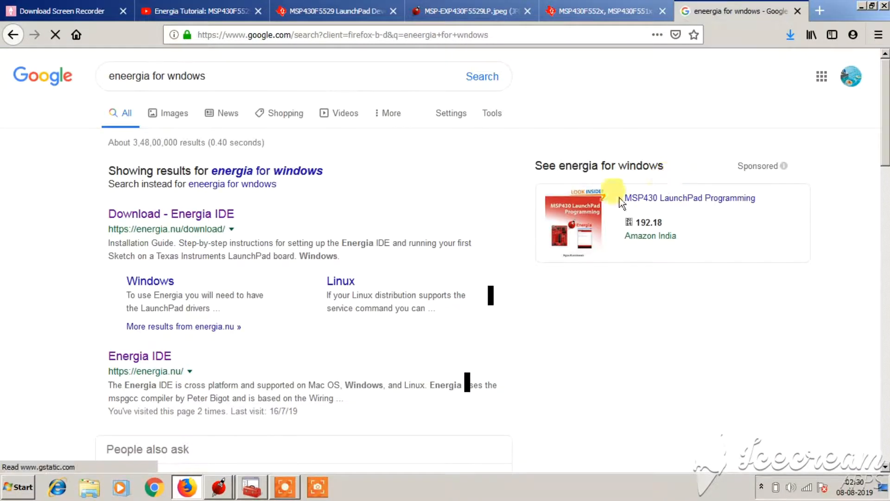
{"action": "mouse_move", "coordinate": [222, 213]}
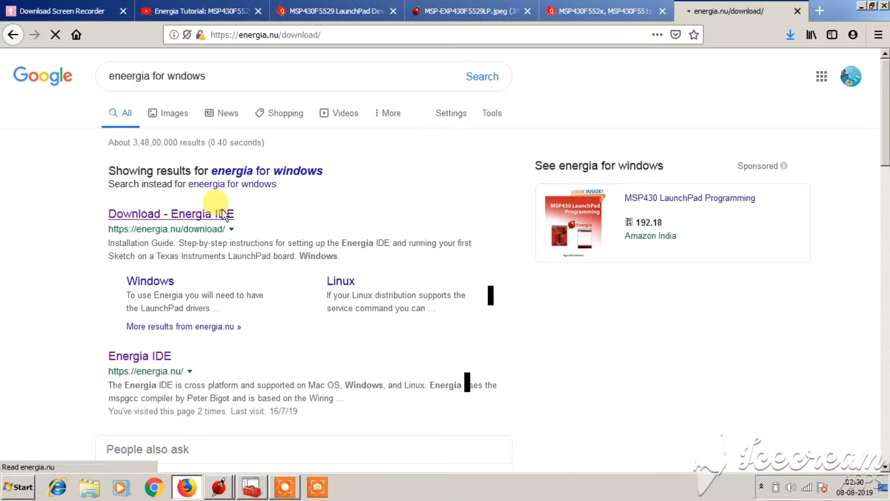
{"action": "left_click", "coordinate": [171, 214]}
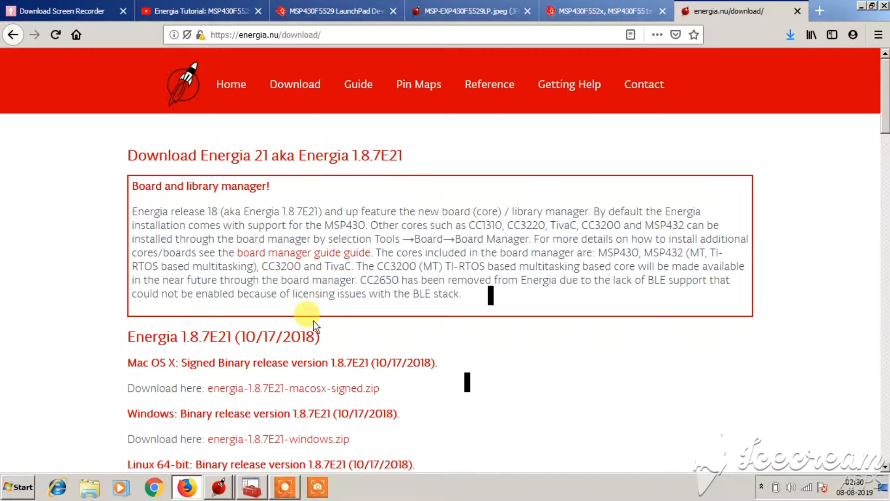
{"action": "mouse_move", "coordinate": [704, 85]}
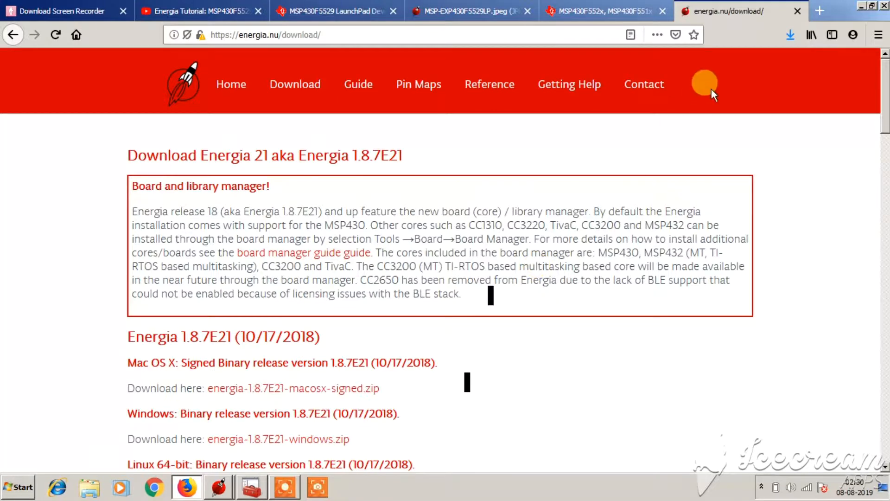
{"action": "left_click", "coordinate": [602, 11]}
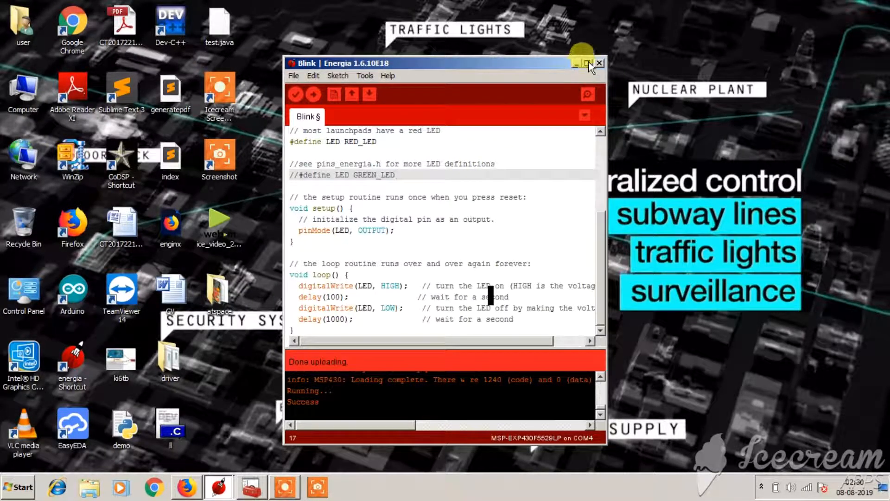
Maximize the Blink | Energia window to fill the screen.
{"action": "left_click", "coordinate": [588, 63]}
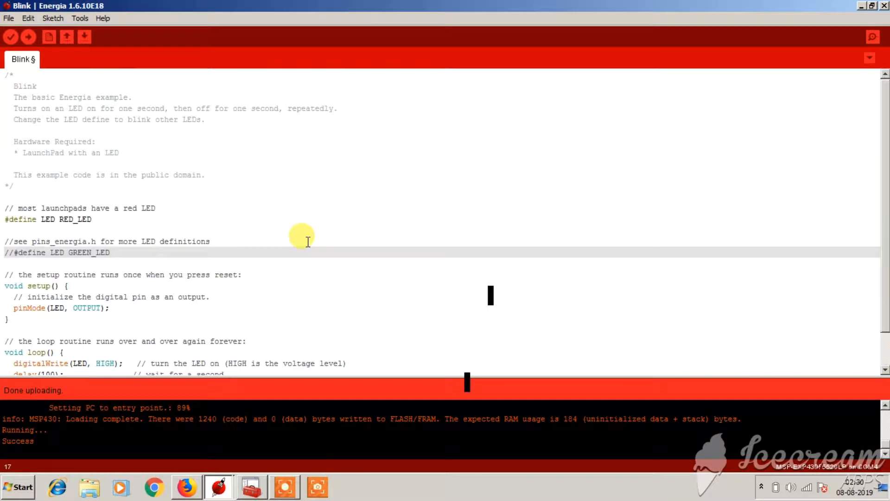
{"action": "mouse_move", "coordinate": [212, 284]}
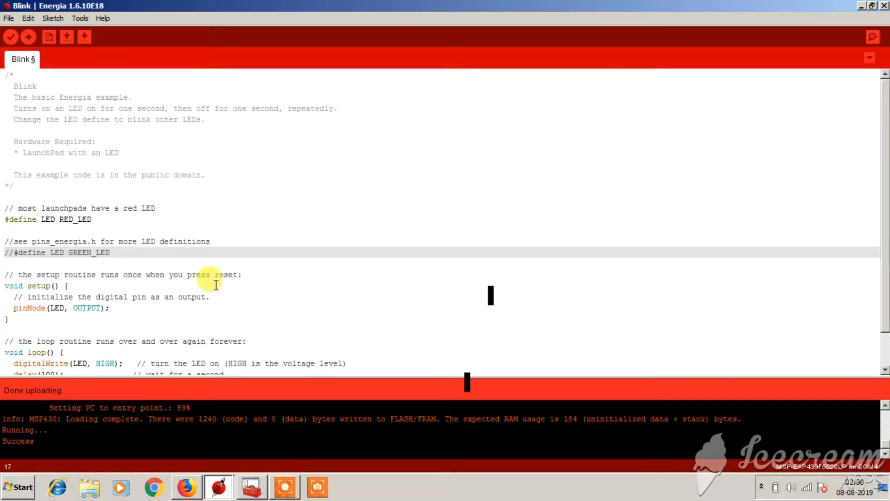
{"action": "mouse_move", "coordinate": [308, 486]}
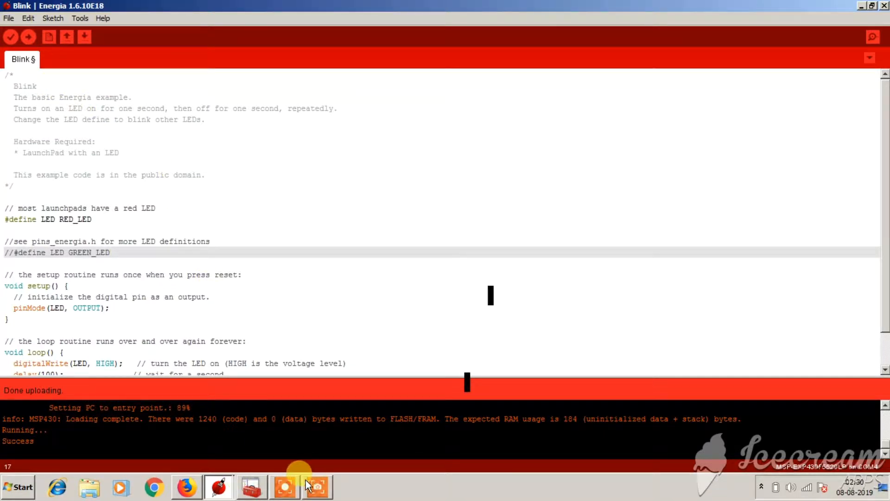
{"action": "left_click", "coordinate": [251, 487]}
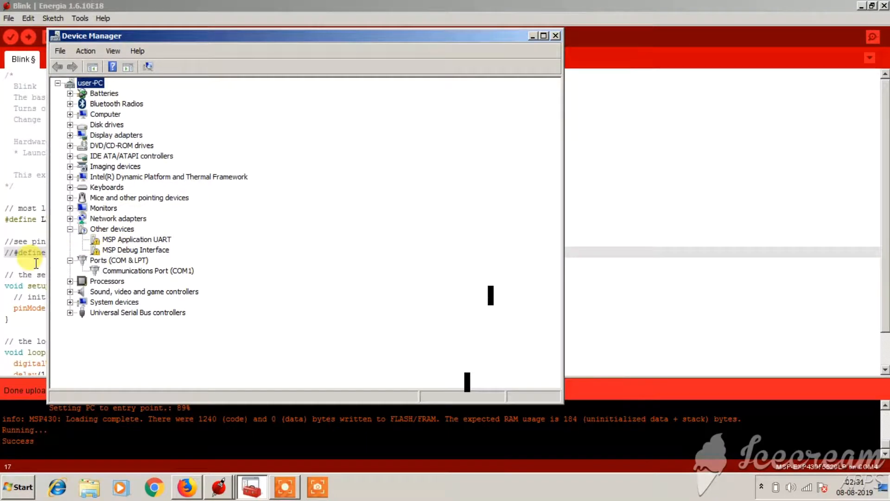
{"action": "left_click", "coordinate": [556, 35]}
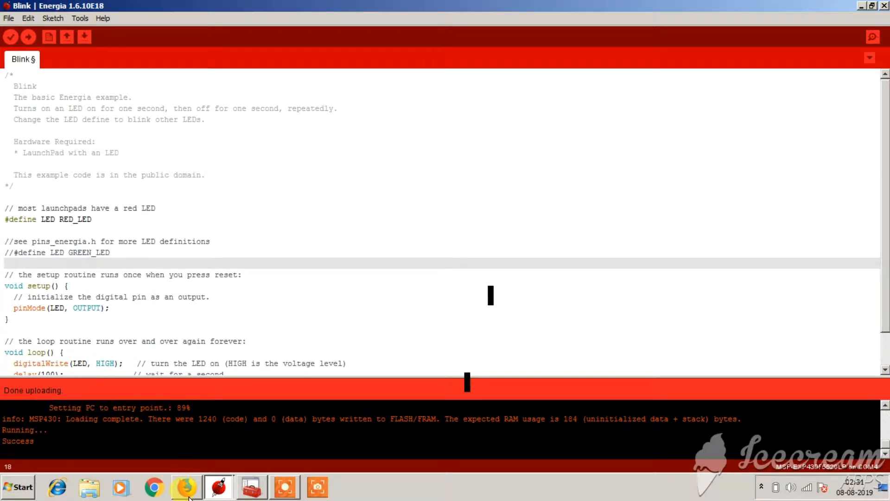
Revisit the tutorial video, LaunchPad user guide, MSP430F552x datasheet and pin map tabs.
{"action": "left_click", "coordinate": [186, 486]}
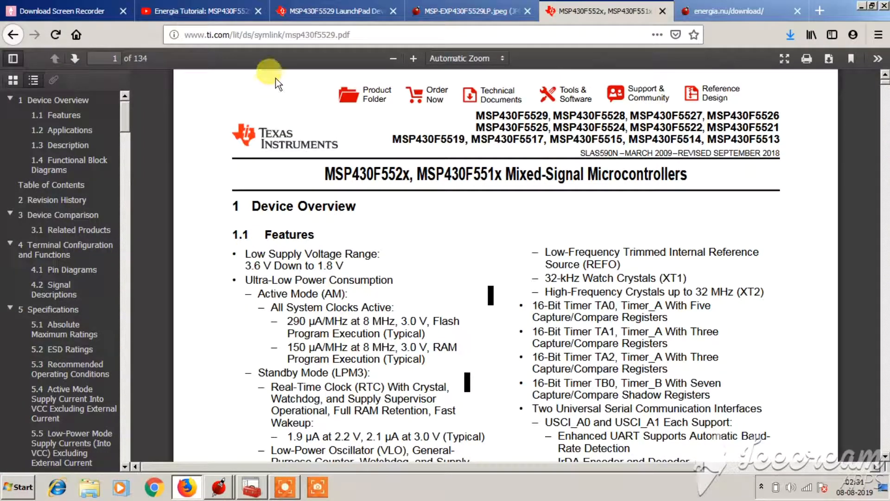
{"action": "left_click", "coordinate": [199, 11]}
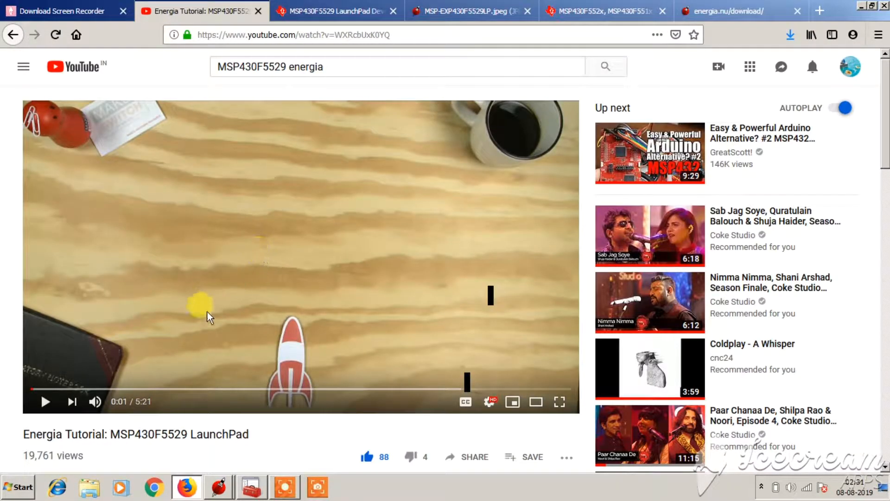
{"action": "mouse_move", "coordinate": [252, 389]}
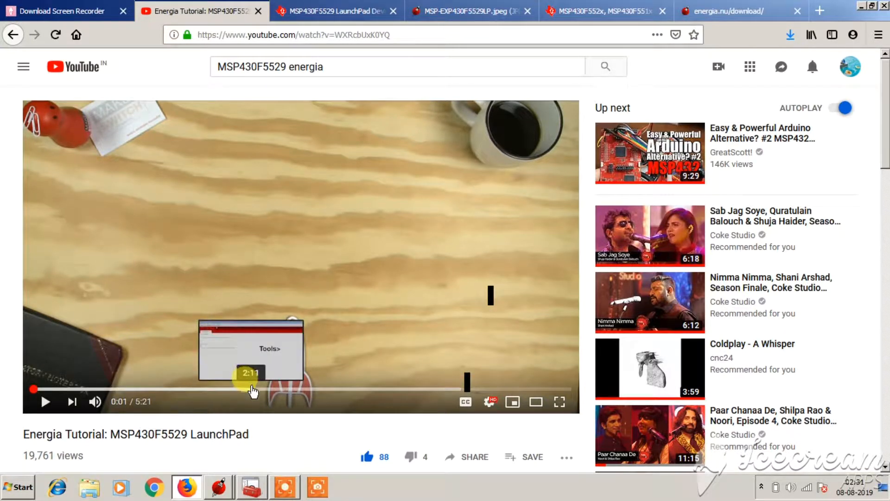
{"action": "mouse_move", "coordinate": [278, 389]}
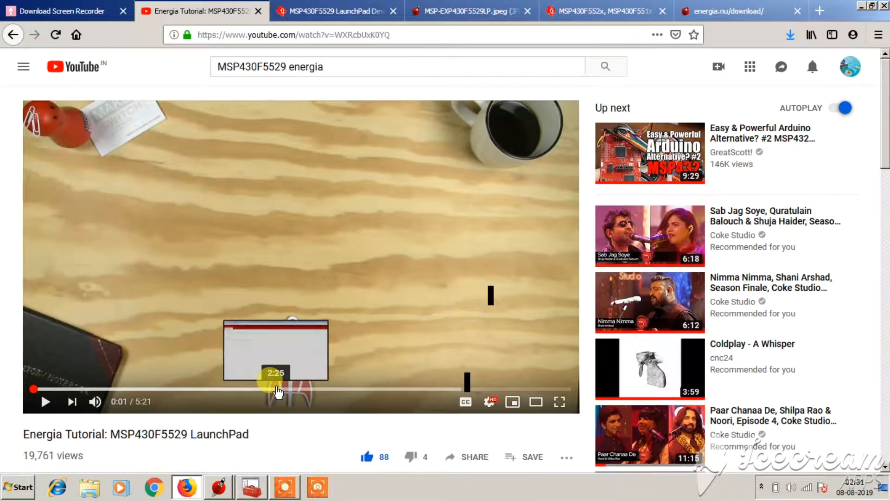
{"action": "mouse_move", "coordinate": [284, 420]}
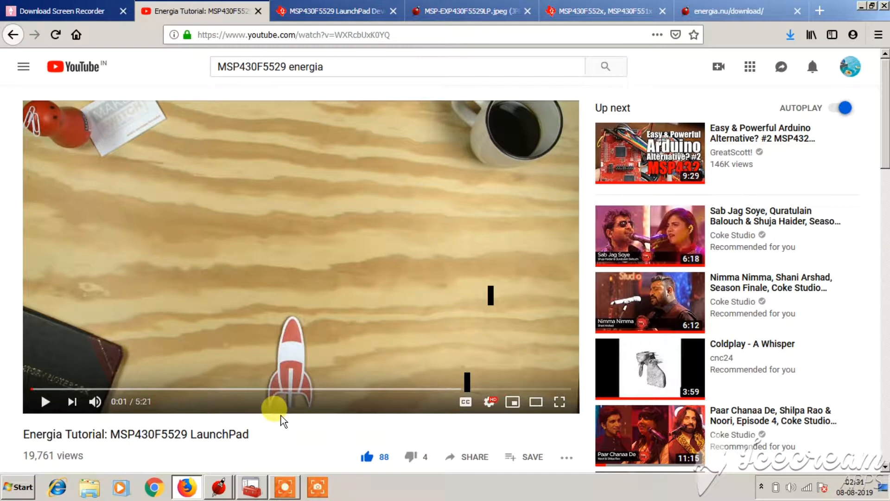
{"action": "mouse_move", "coordinate": [369, 10]}
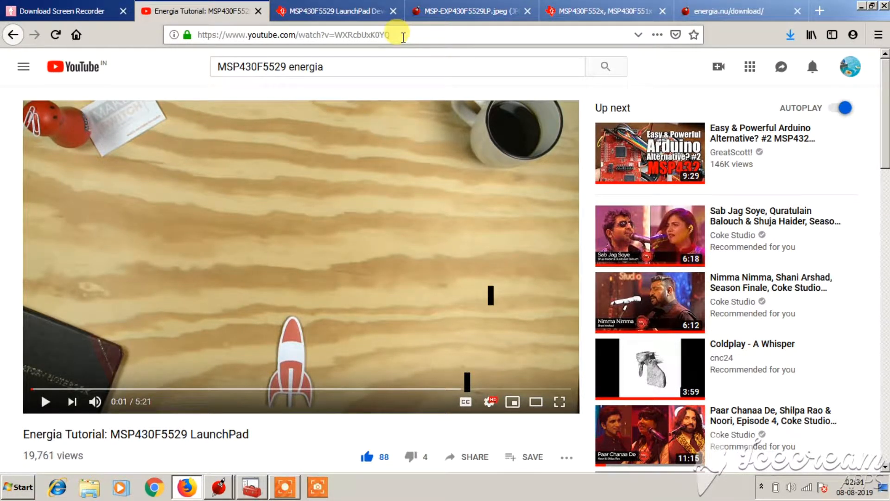
{"action": "left_click", "coordinate": [329, 11]}
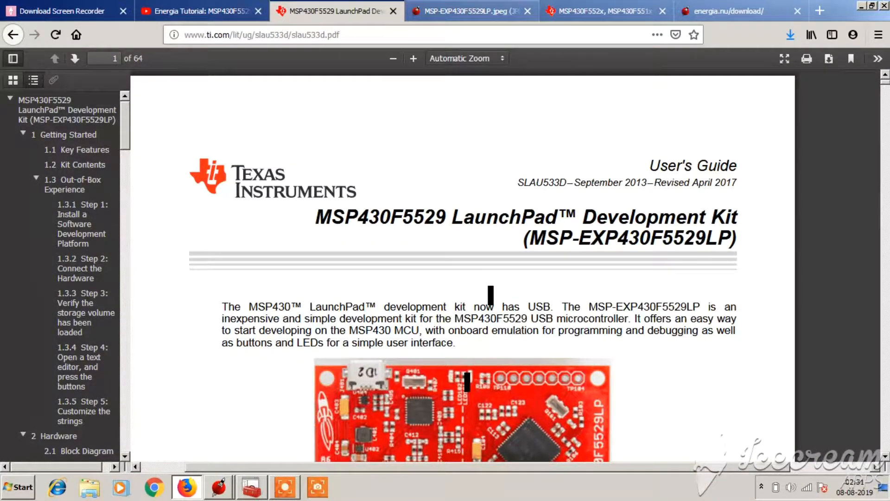
{"action": "left_click", "coordinate": [602, 11]}
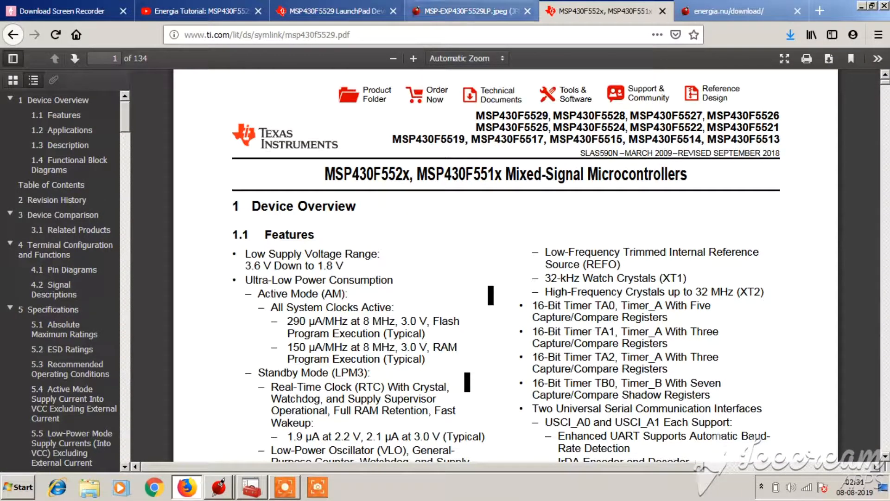
{"action": "left_click", "coordinate": [468, 11]}
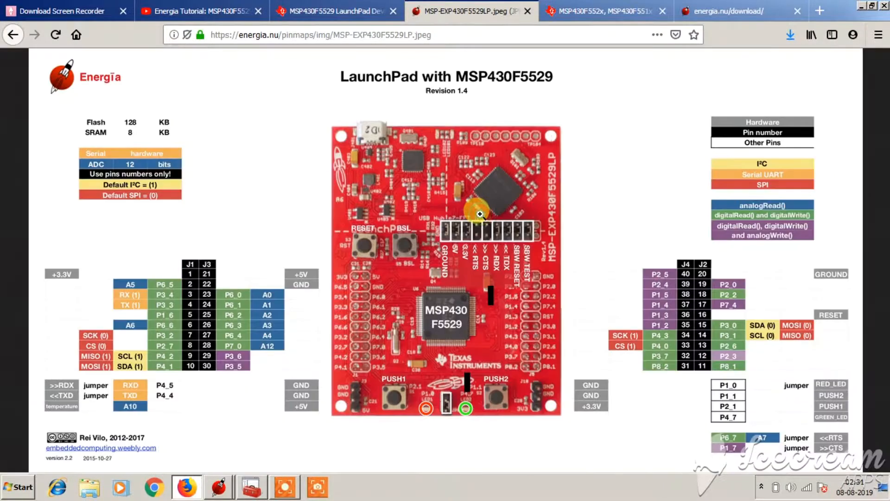
{"action": "mouse_move", "coordinate": [152, 84]}
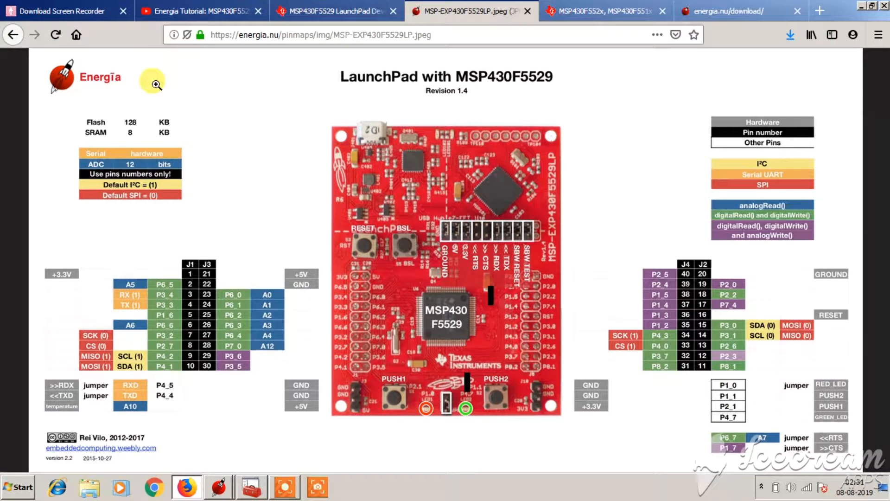
Go back to the MSP430F5529 LaunchPad page and scroll to the driver installation links.
{"action": "left_click", "coordinate": [12, 35]}
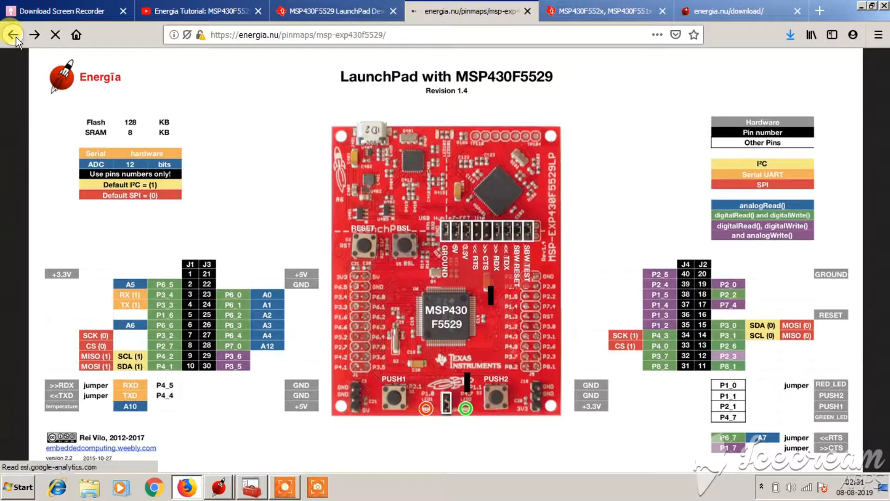
{"action": "left_click", "coordinate": [12, 35]}
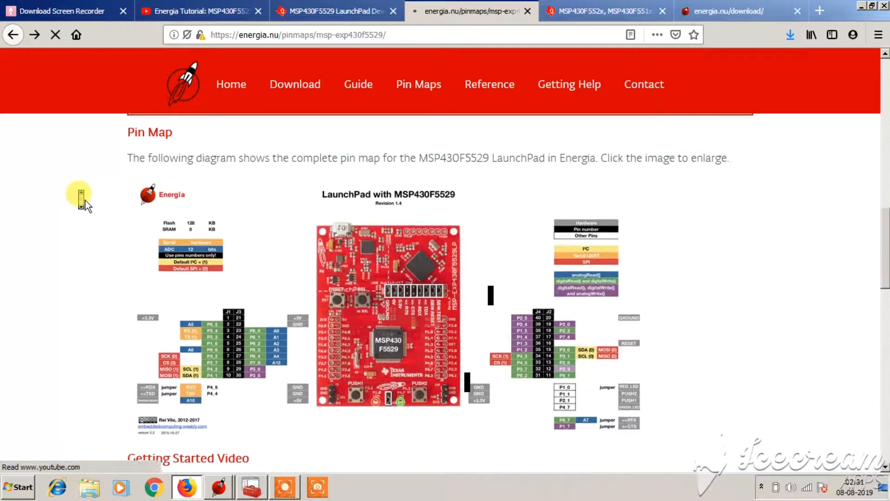
{"action": "scroll", "scroll_direction": "up", "scroll_amount": 3}
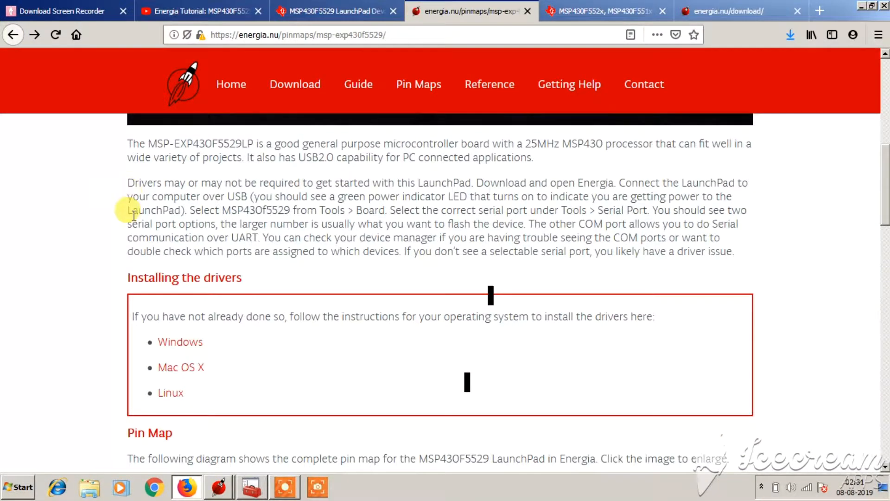
{"action": "scroll", "scroll_direction": "up", "scroll_amount": 3}
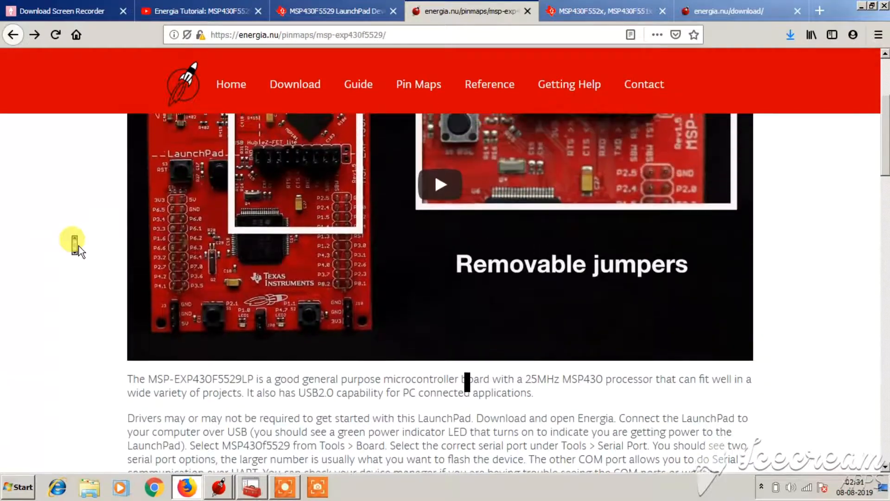
{"action": "scroll", "scroll_direction": "up", "scroll_amount": 3}
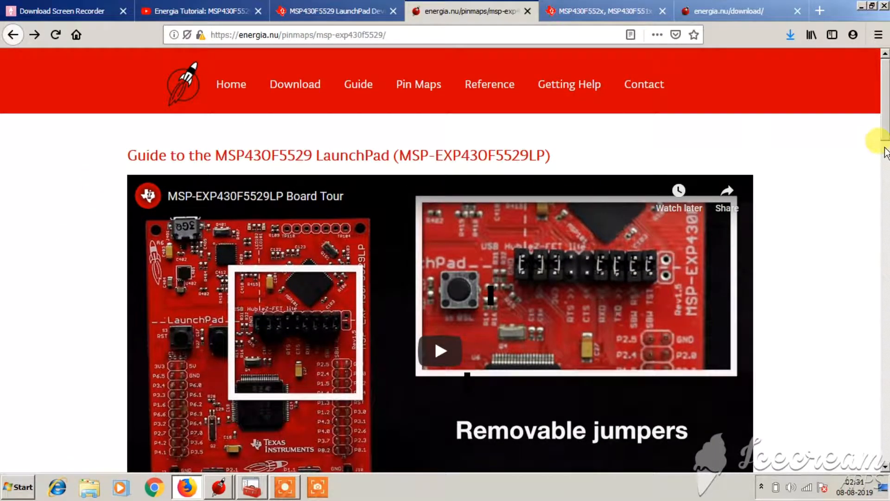
{"action": "scroll", "scroll_direction": "down", "scroll_amount": 3}
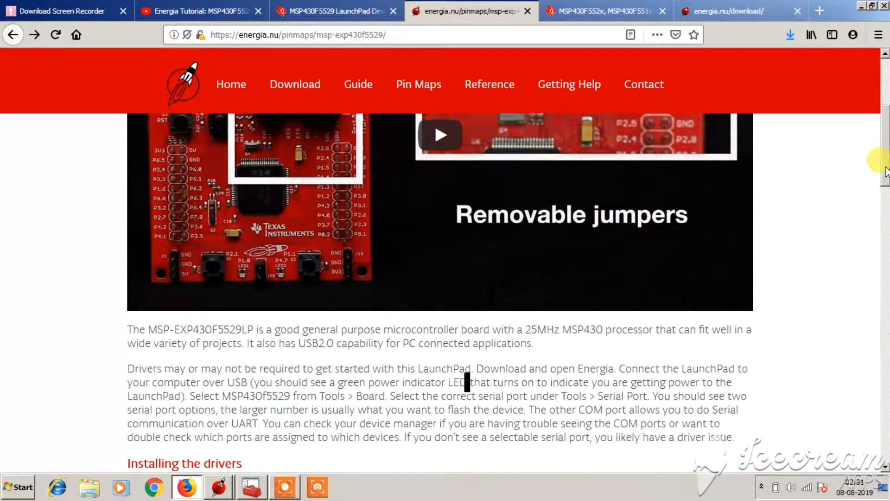
{"action": "scroll", "scroll_direction": "down", "scroll_amount": 3}
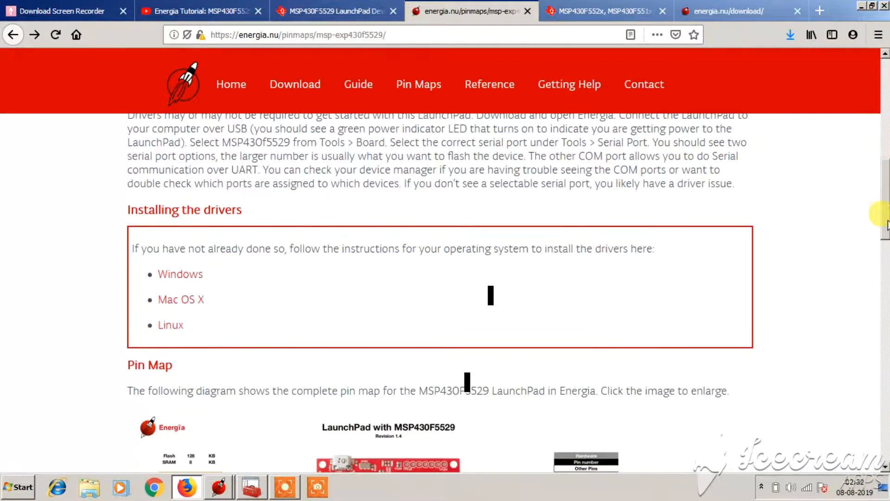
{"action": "mouse_move", "coordinate": [247, 227]}
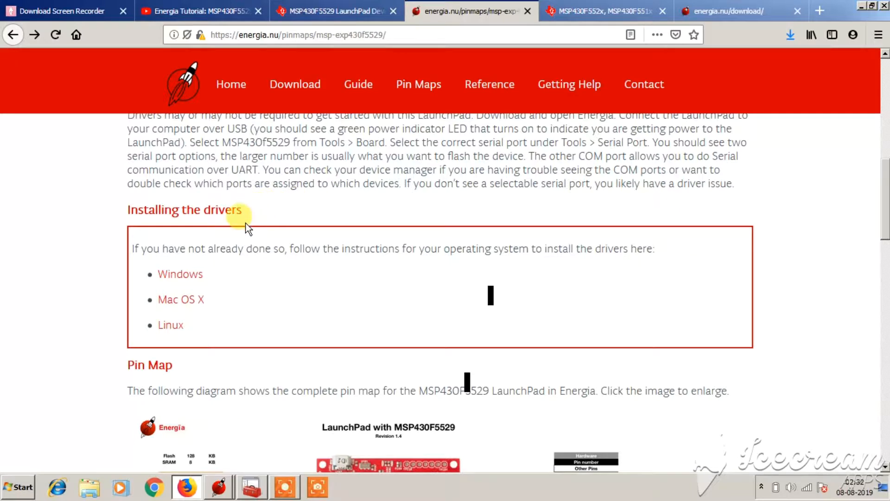
{"action": "mouse_move", "coordinate": [180, 274]}
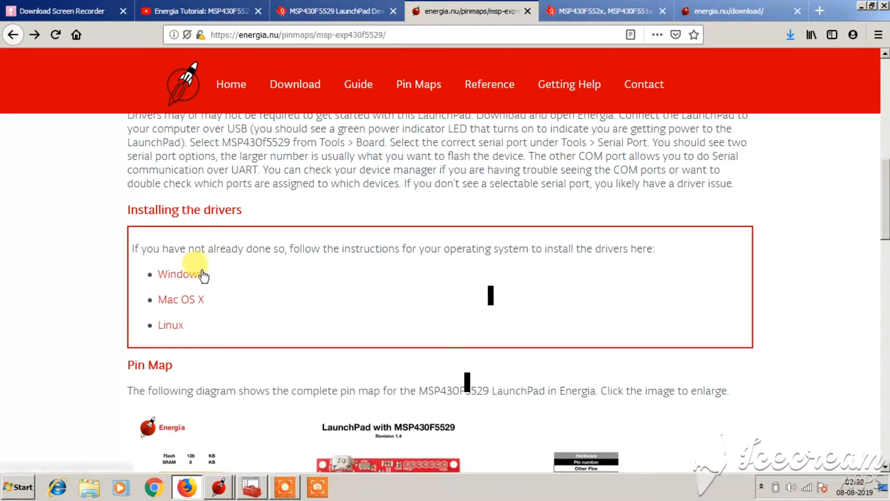
{"action": "mouse_move", "coordinate": [242, 282]}
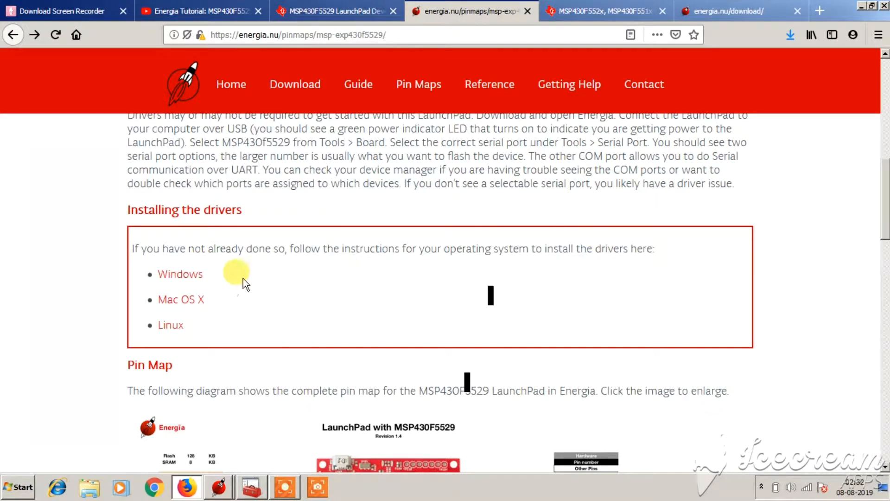
Open the Windows driver guide, scroll to MSP-EXP430F5529LP, and accept the energia_drivers.zip download.
{"action": "left_click", "coordinate": [180, 274]}
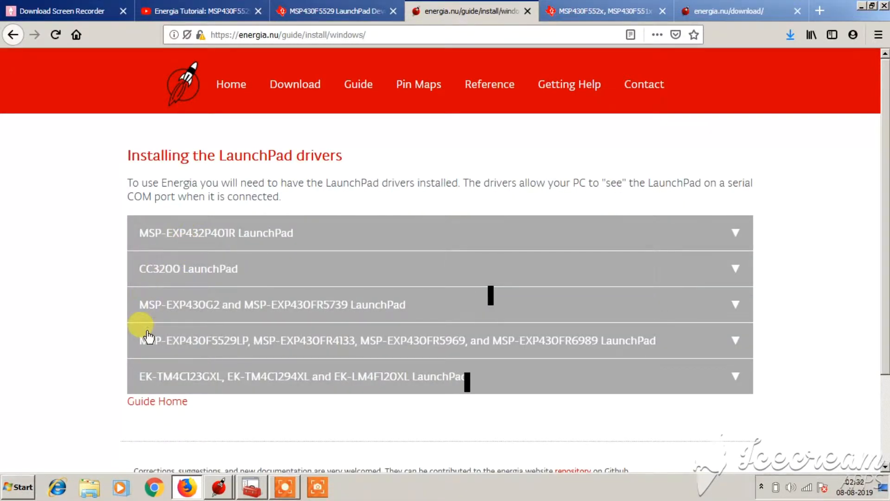
{"action": "mouse_move", "coordinate": [188, 349]}
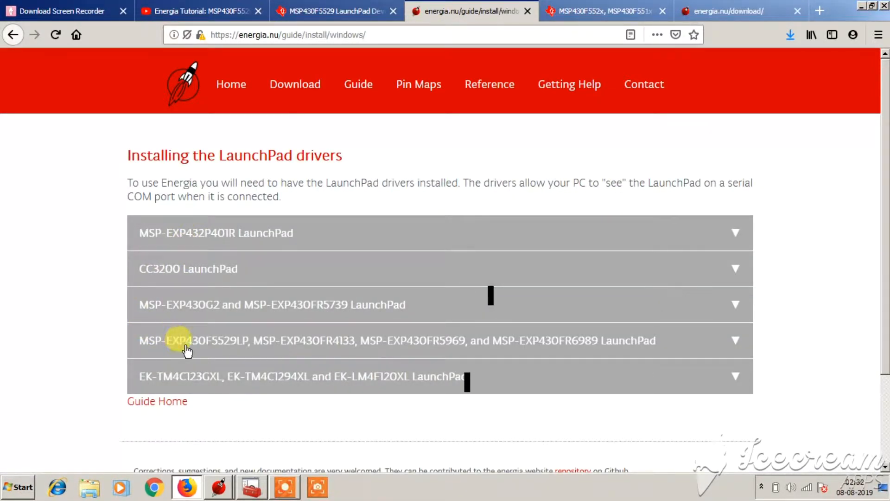
{"action": "mouse_move", "coordinate": [218, 350]}
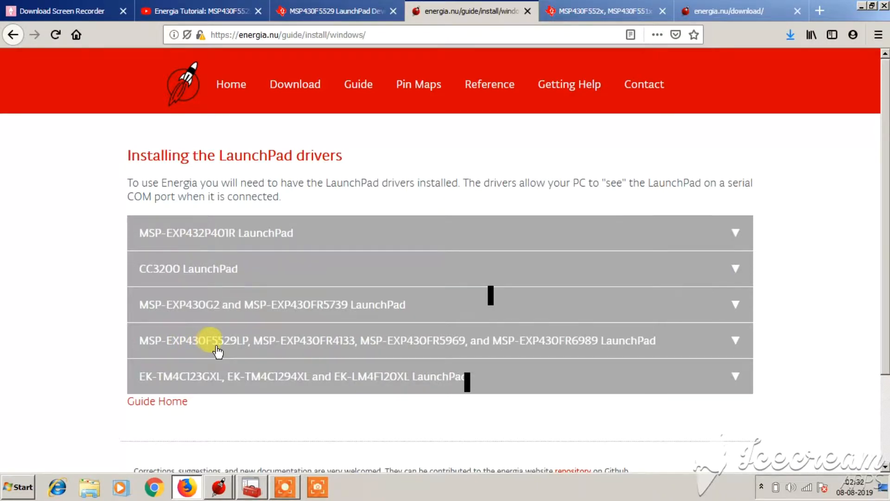
{"action": "mouse_move", "coordinate": [291, 352]}
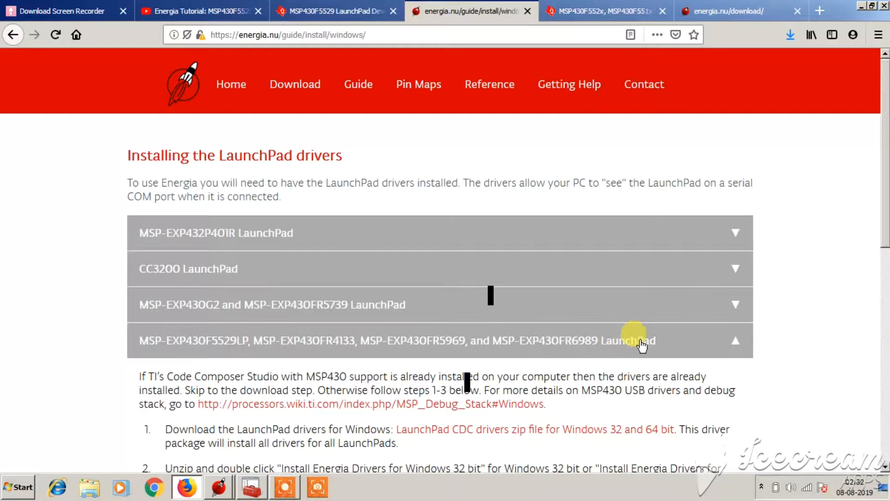
{"action": "scroll", "scroll_direction": "down", "scroll_amount": 3}
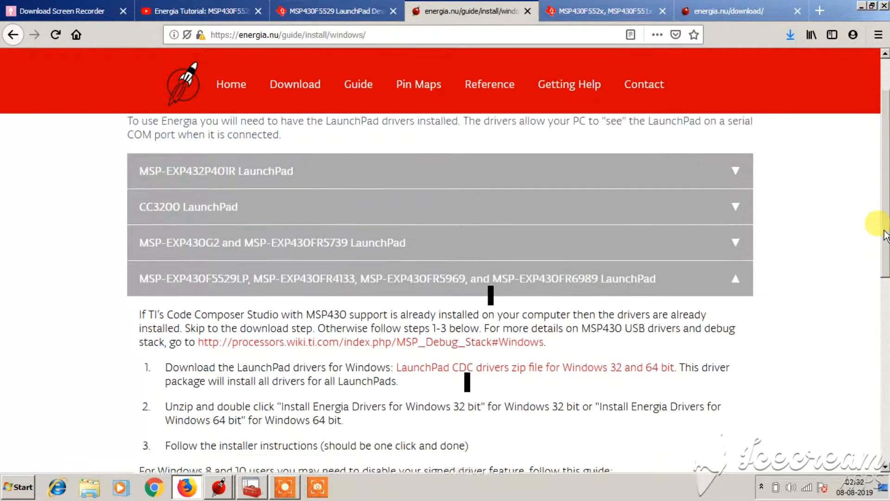
{"action": "scroll", "scroll_direction": "down", "scroll_amount": 3}
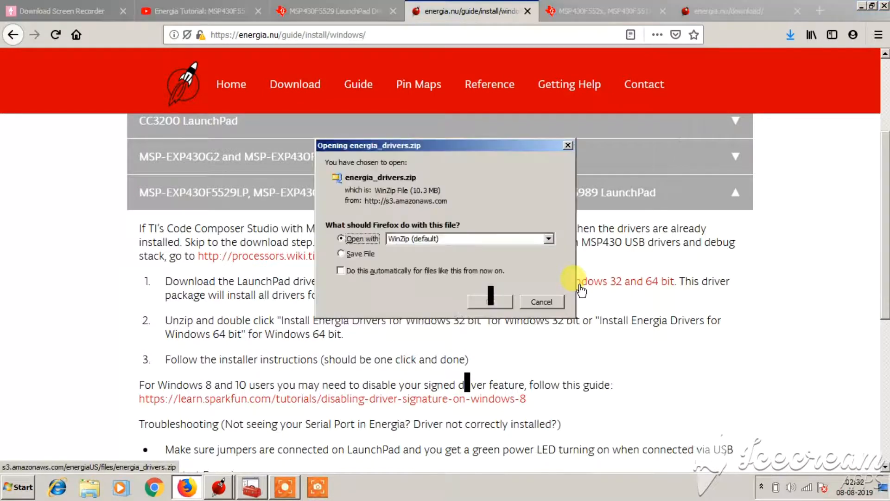
{"action": "mouse_move", "coordinate": [389, 187]}
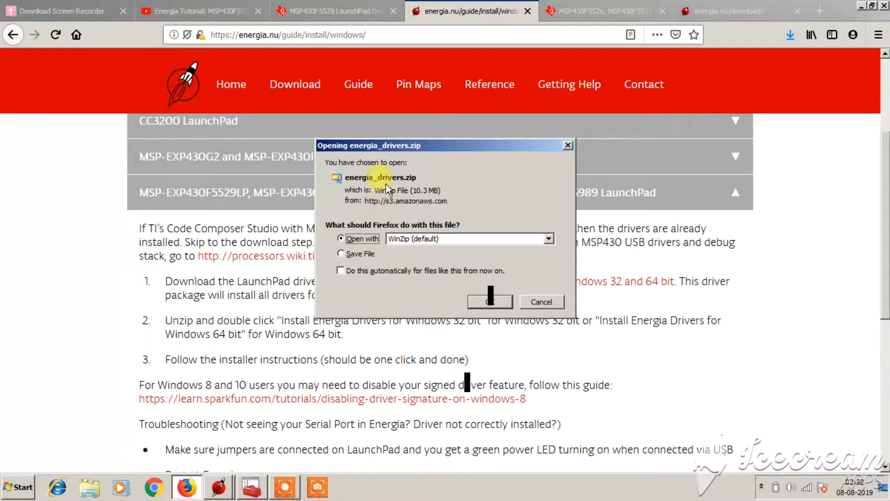
{"action": "mouse_move", "coordinate": [489, 301]}
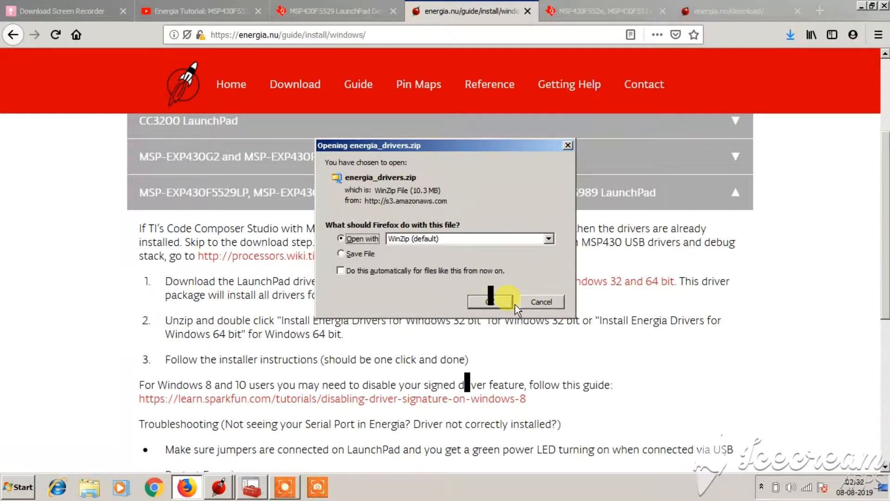
{"action": "left_click", "coordinate": [491, 301]}
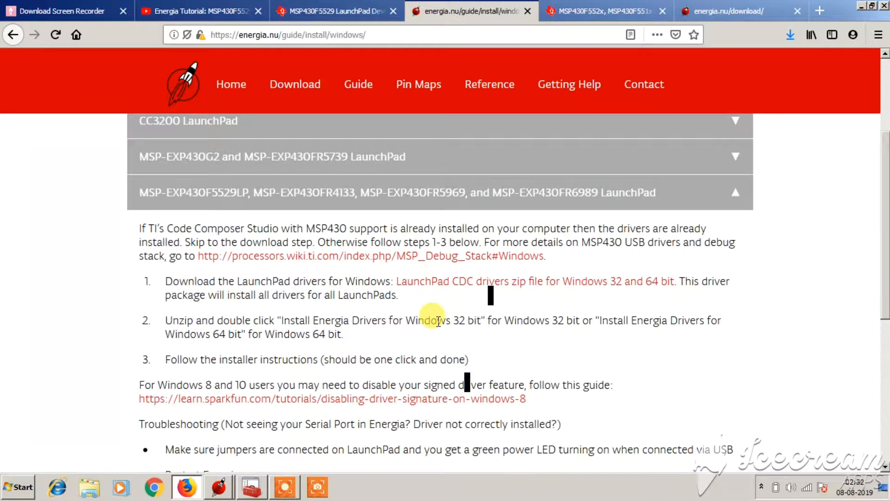
{"action": "mouse_move", "coordinate": [849, 36]}
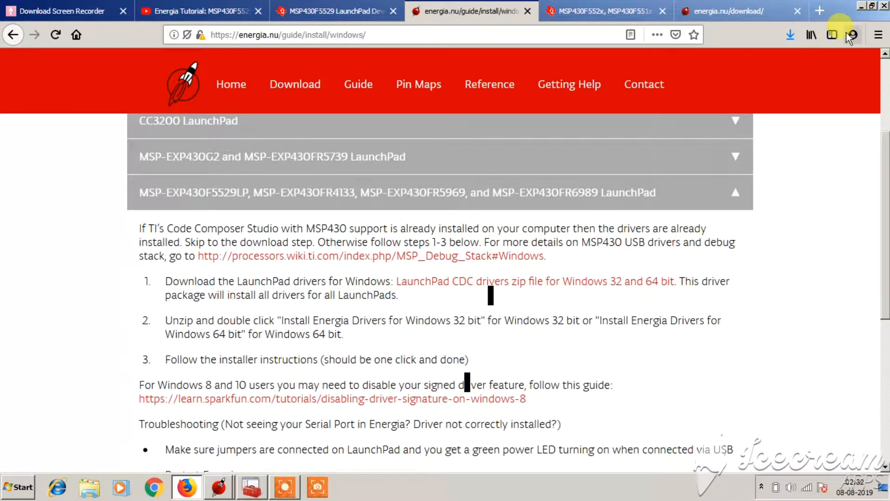
Close the device list and browse the Desktop driver folder and its drivers subfolder.
{"action": "left_click", "coordinate": [219, 487]}
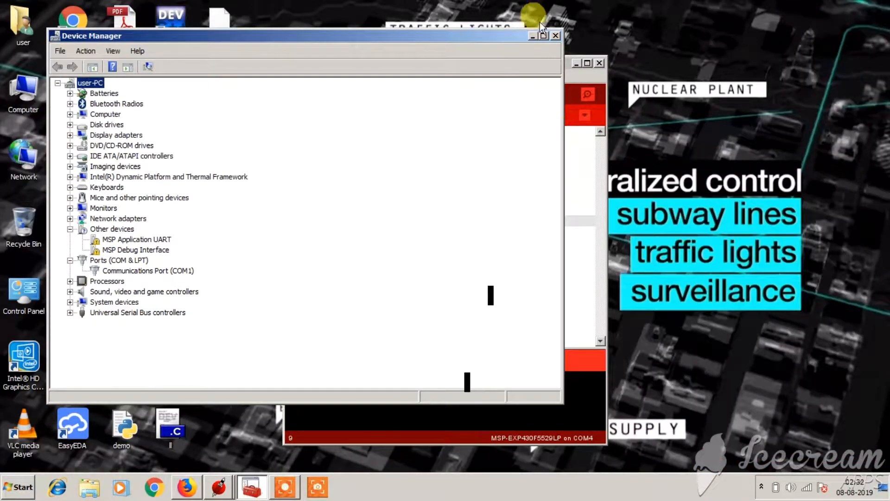
{"action": "left_click", "coordinate": [556, 35]}
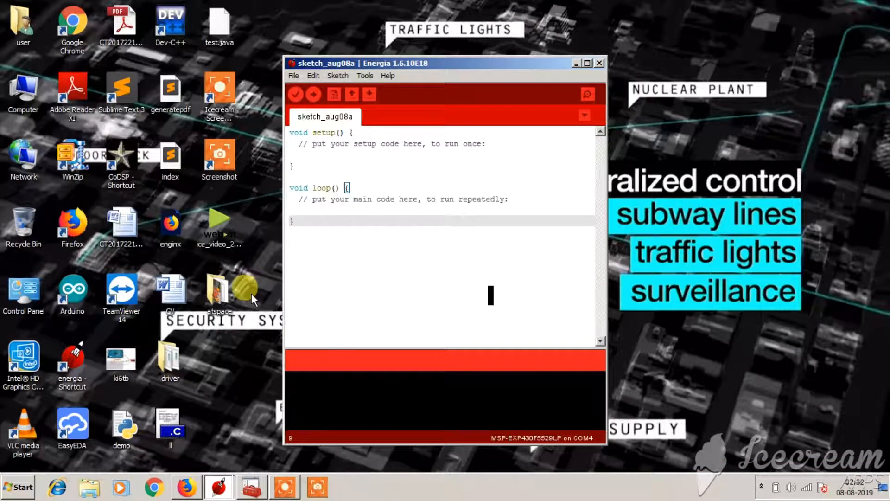
{"action": "double_click", "coordinate": [170, 358]}
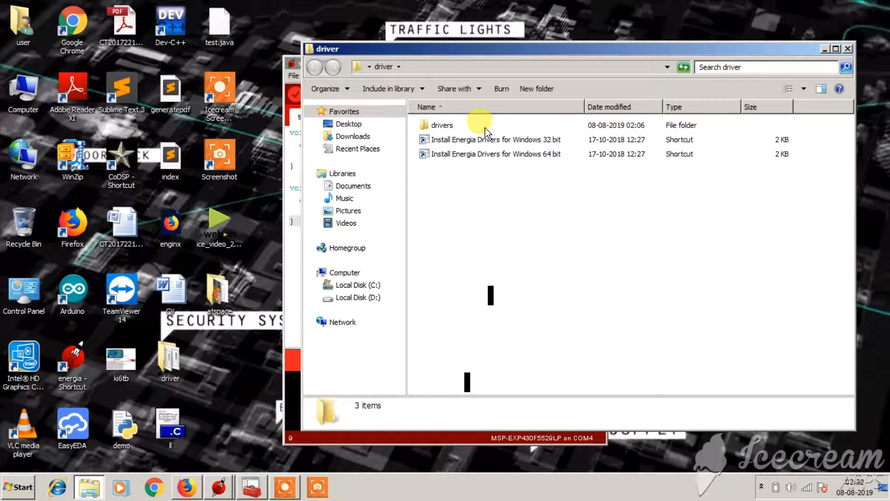
{"action": "double_click", "coordinate": [442, 125]}
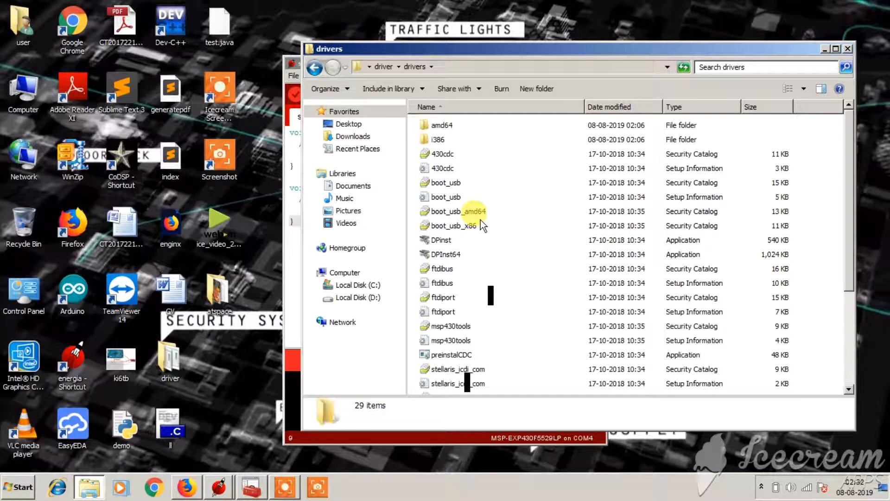
{"action": "mouse_move", "coordinate": [315, 68]}
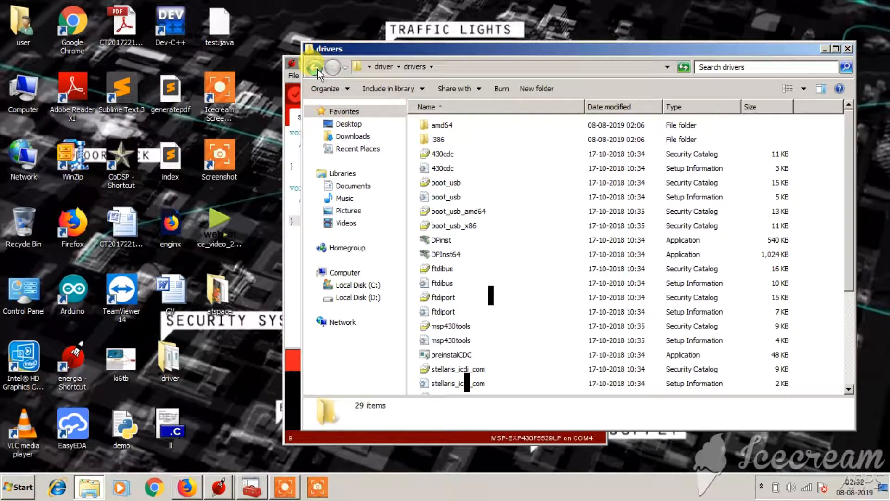
{"action": "left_click", "coordinate": [314, 66]}
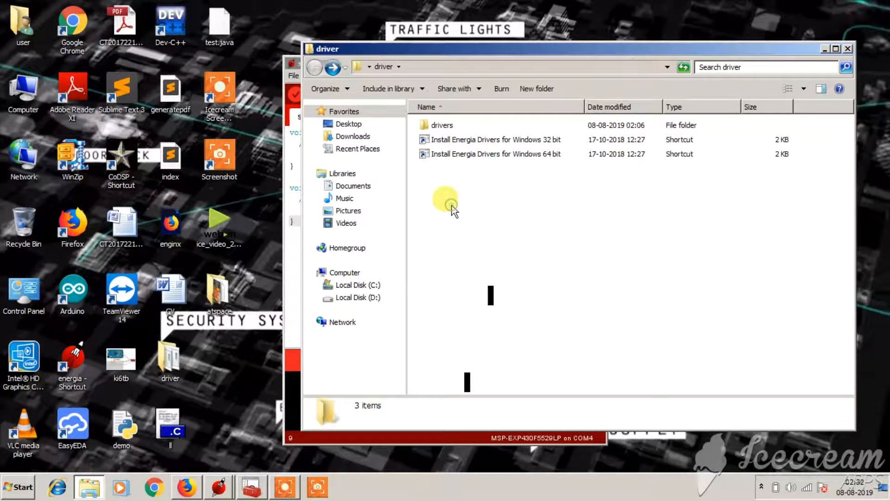
{"action": "mouse_move", "coordinate": [449, 201]}
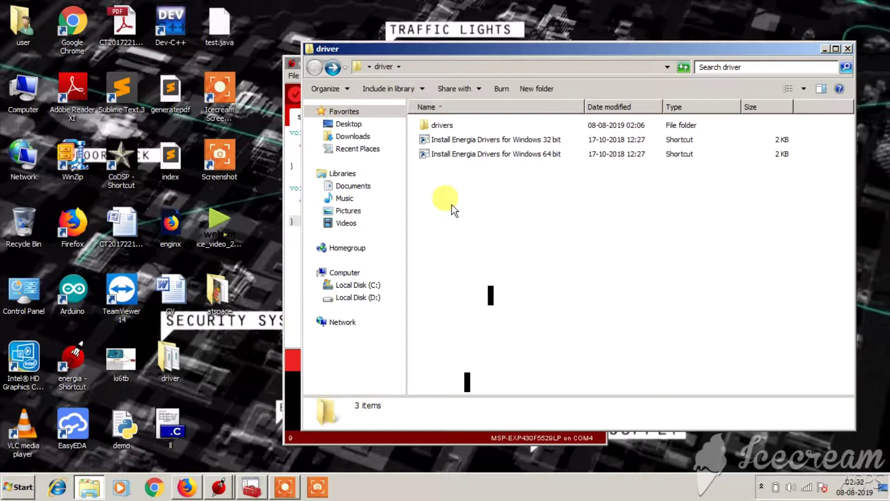
{"action": "mouse_move", "coordinate": [435, 221]}
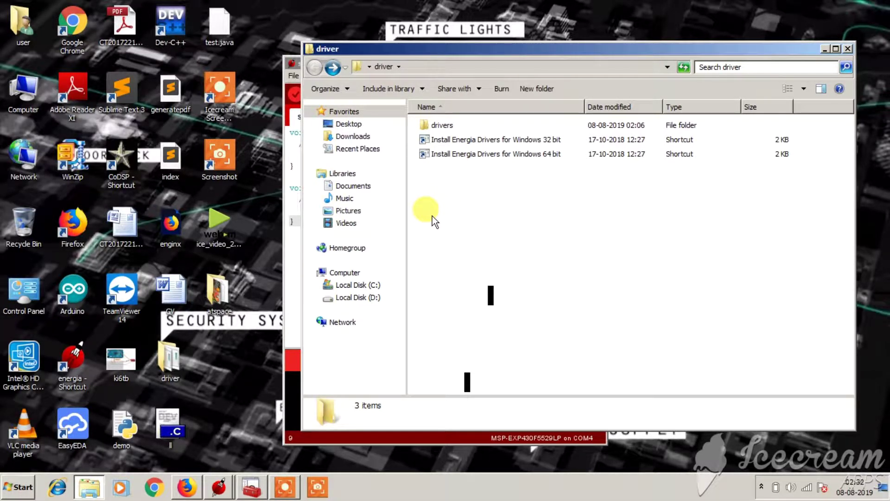
{"action": "mouse_move", "coordinate": [171, 357]}
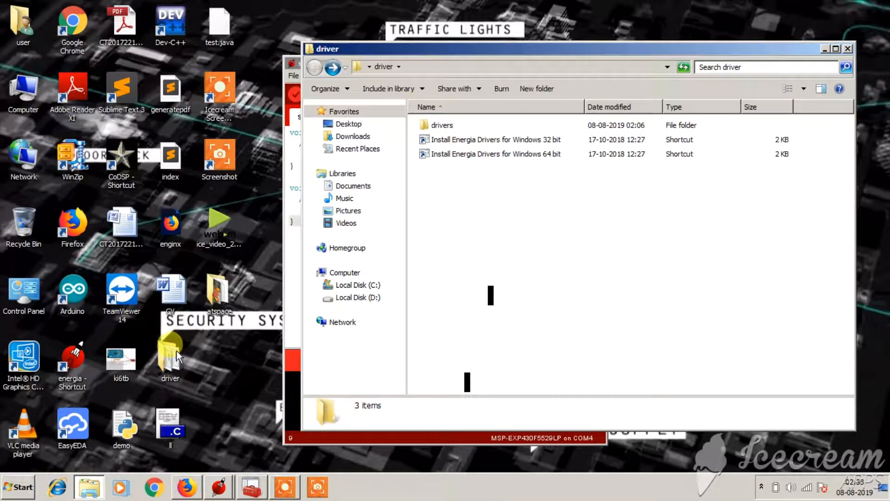
{"action": "mouse_move", "coordinate": [445, 210]}
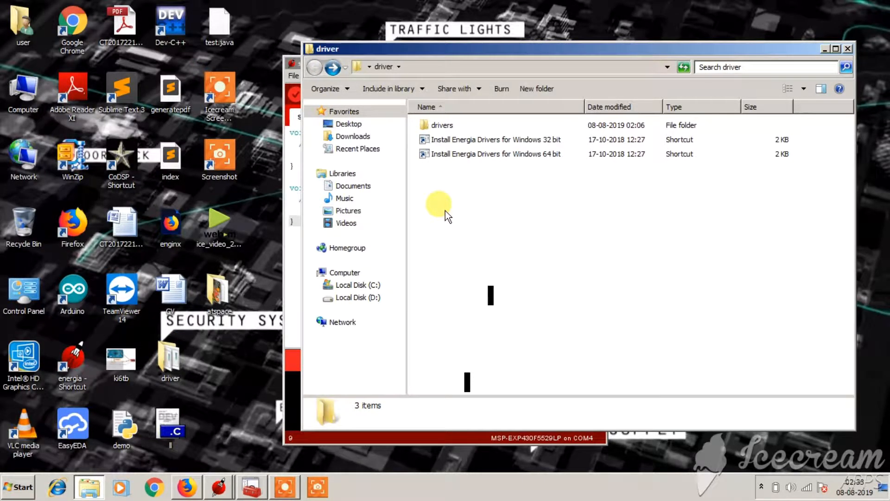
{"action": "mouse_move", "coordinate": [255, 477]}
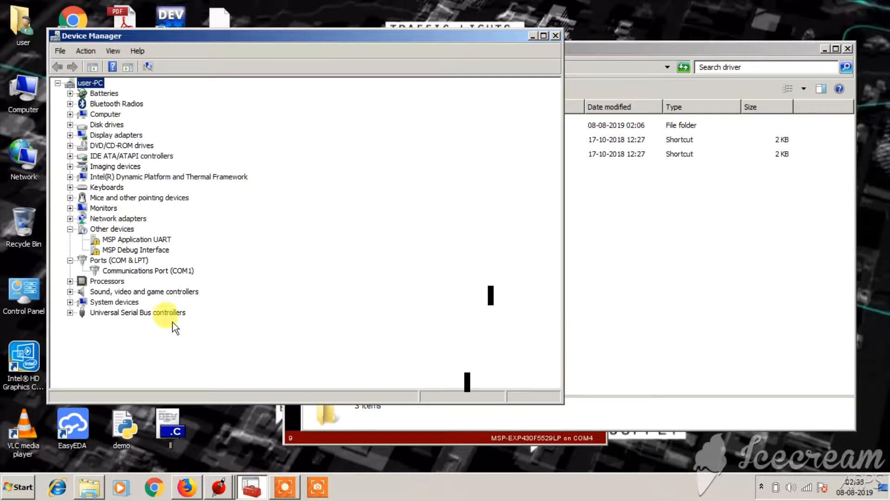
Install the MSP Application UART driver from C:\Users\user\Desktop, making it COM4.
{"action": "left_click", "coordinate": [136, 239]}
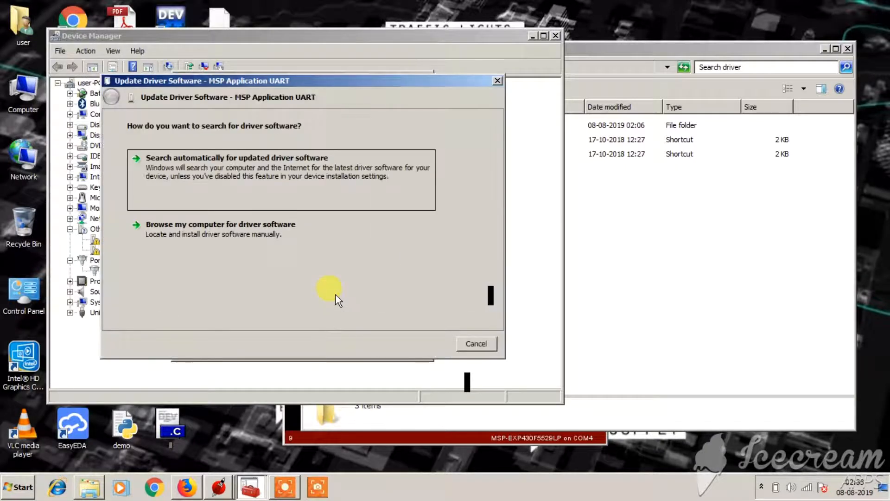
{"action": "left_click", "coordinate": [220, 223]}
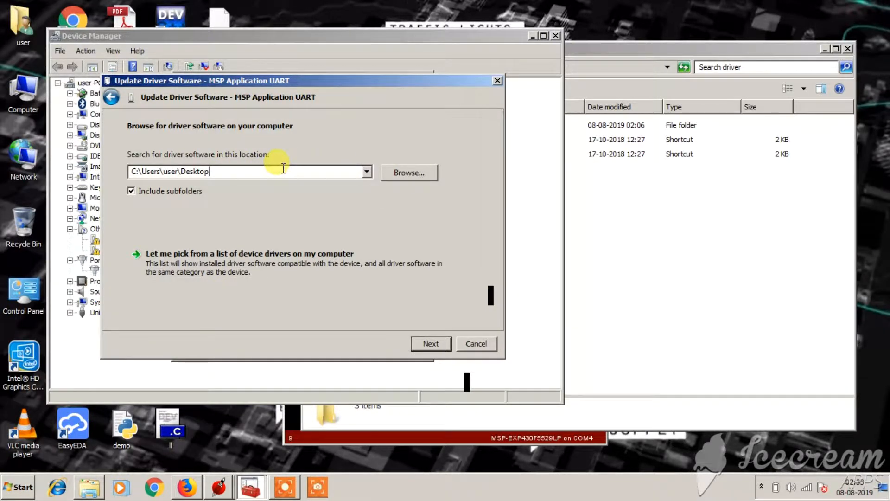
{"action": "mouse_move", "coordinate": [409, 342]}
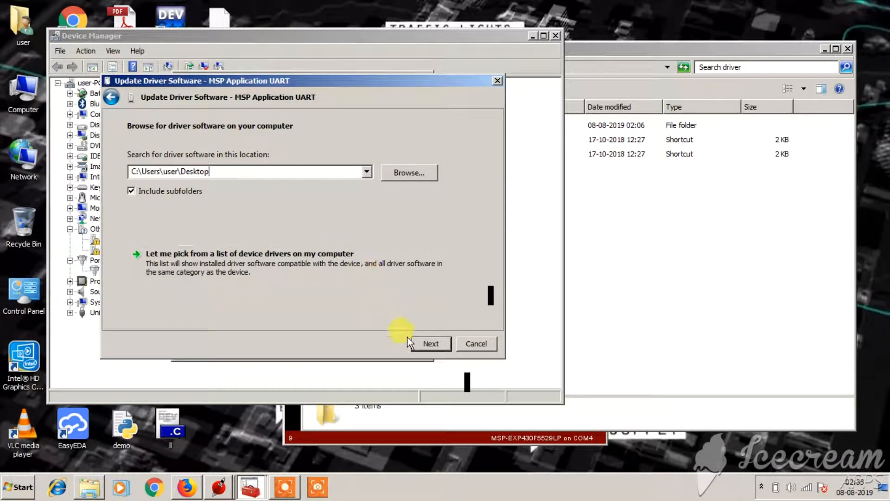
{"action": "left_click", "coordinate": [430, 344]}
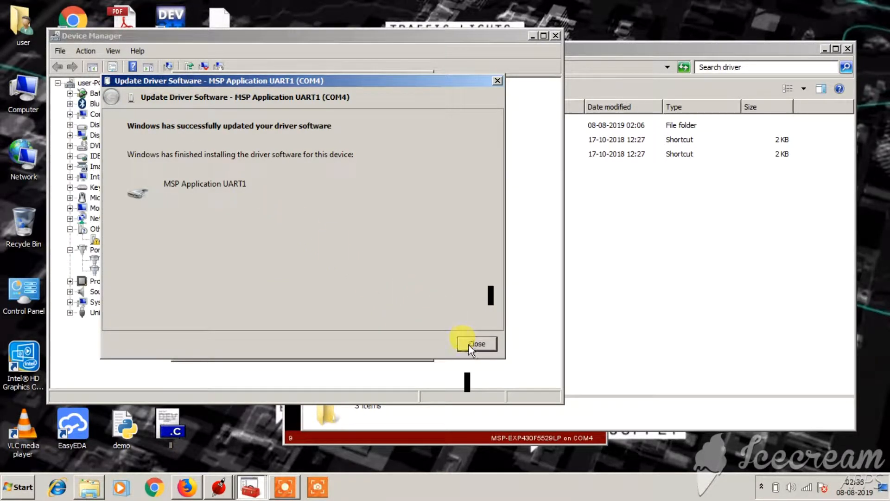
{"action": "left_click", "coordinate": [476, 344]}
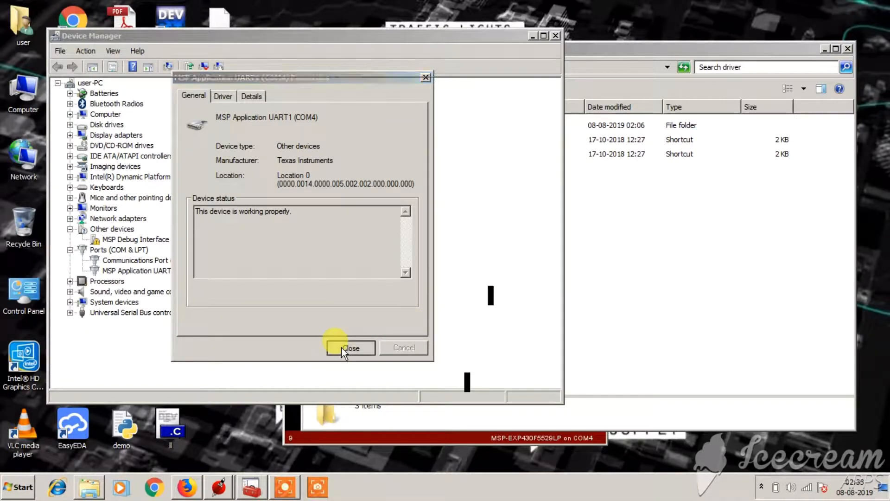
{"action": "left_click", "coordinate": [350, 347]}
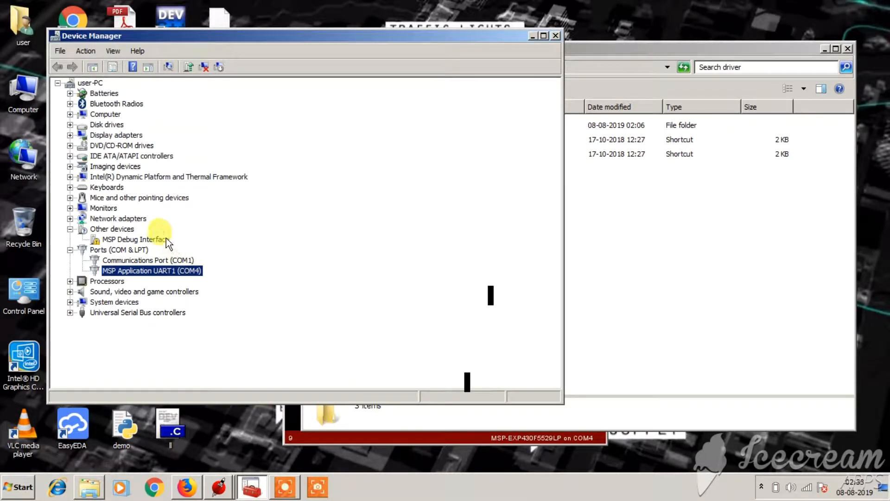
Install the MSP Debug Interface driver from the Desktop and check COM4 and COM5 under Ports.
{"action": "double_click", "coordinate": [134, 240]}
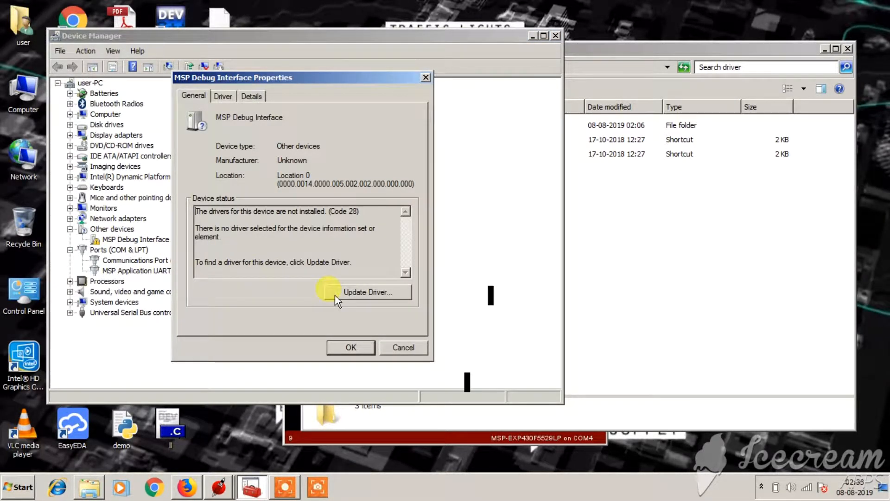
{"action": "left_click", "coordinate": [367, 291]}
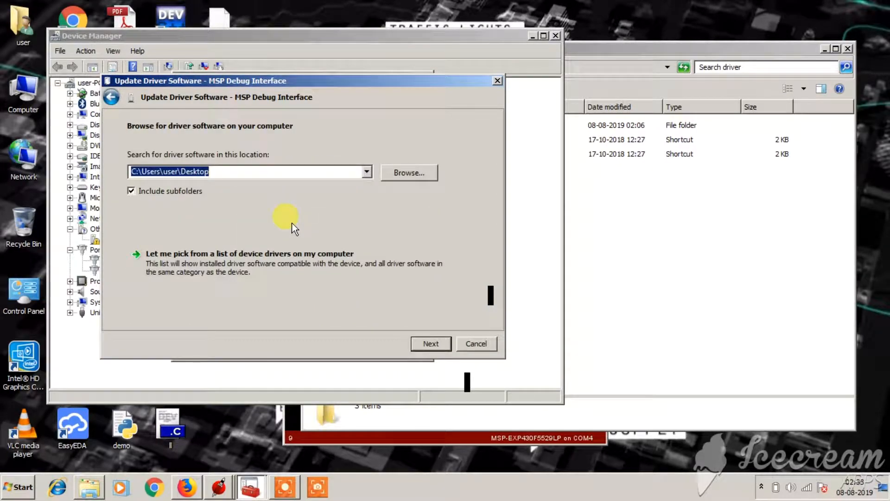
{"action": "mouse_move", "coordinate": [430, 344]}
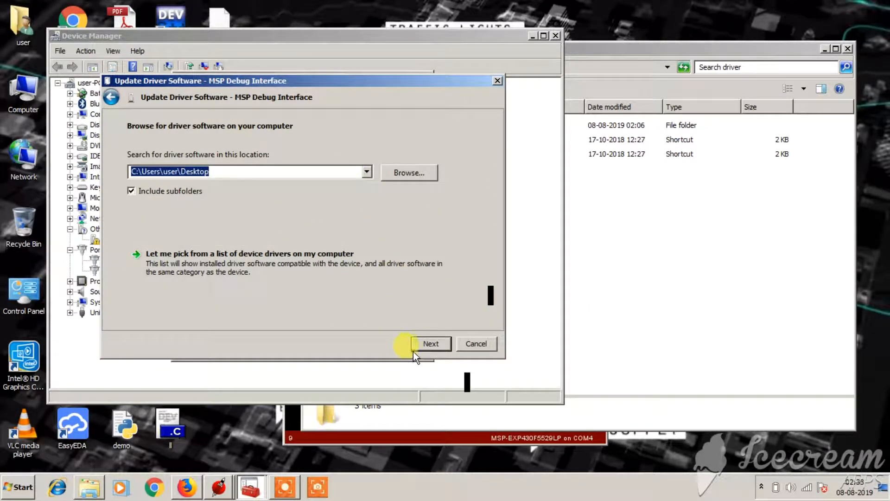
{"action": "left_click", "coordinate": [430, 343]}
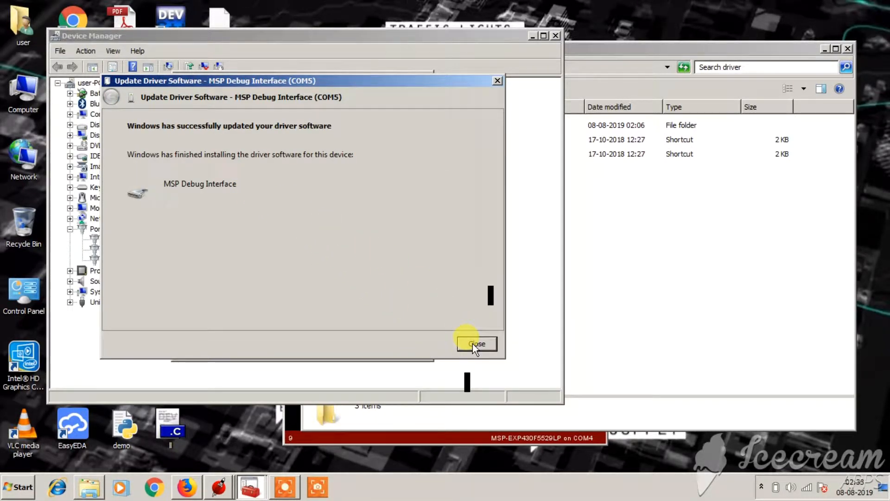
{"action": "left_click", "coordinate": [476, 343]}
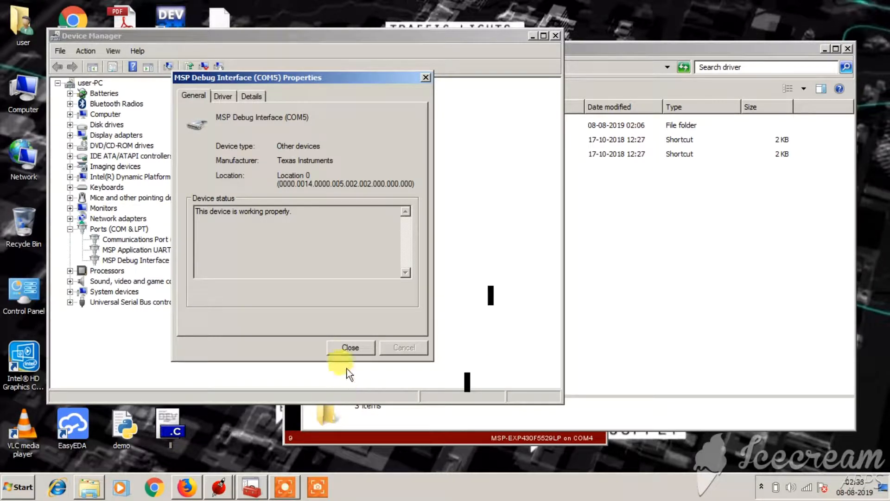
{"action": "left_click", "coordinate": [350, 347]}
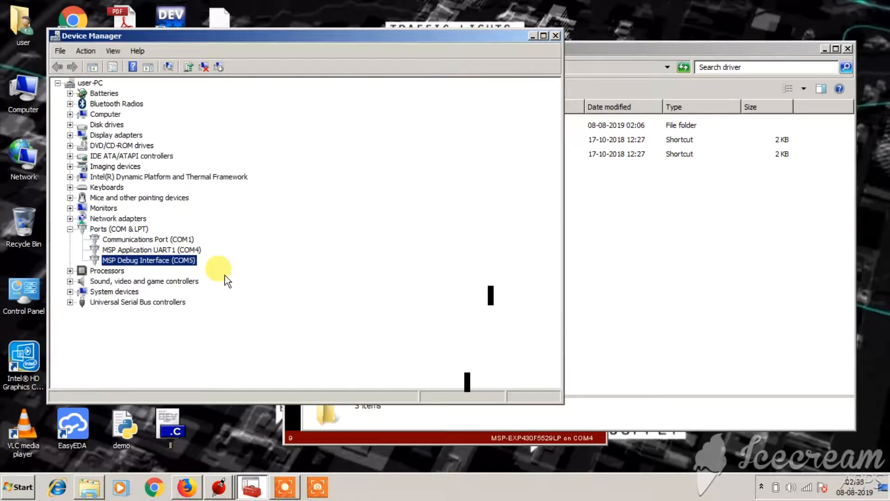
{"action": "left_click", "coordinate": [151, 250]}
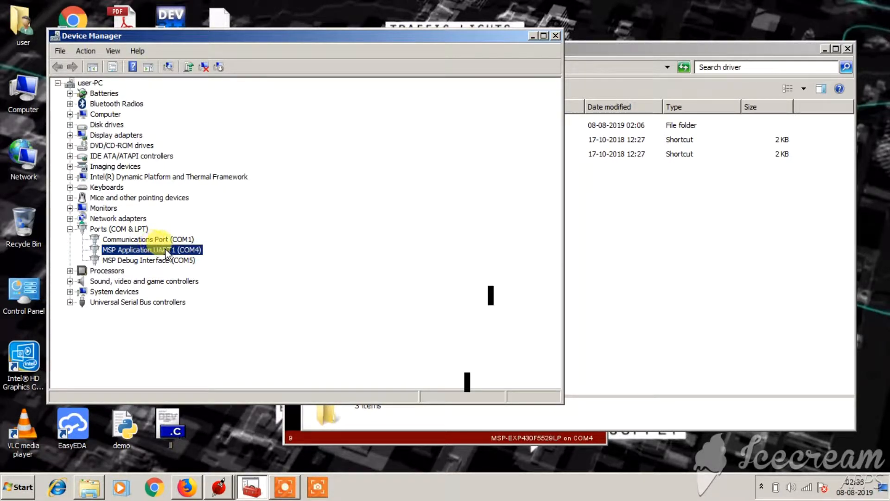
{"action": "mouse_move", "coordinate": [201, 258]}
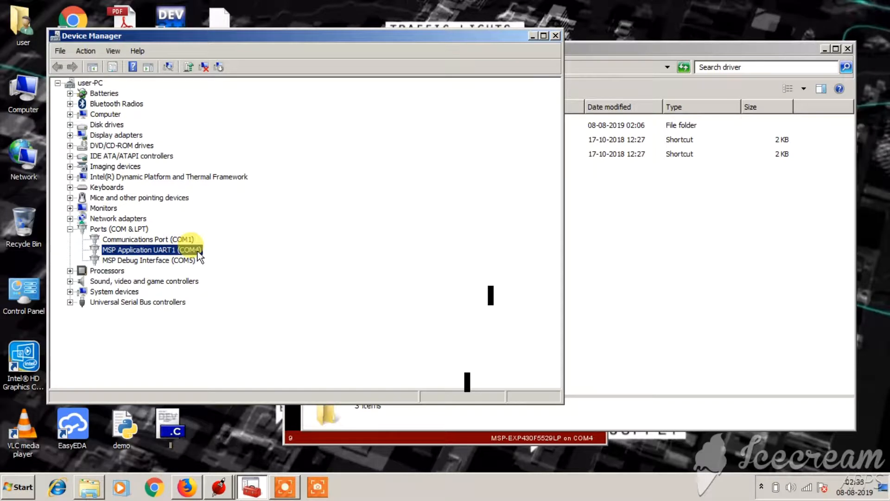
{"action": "mouse_move", "coordinate": [195, 254]}
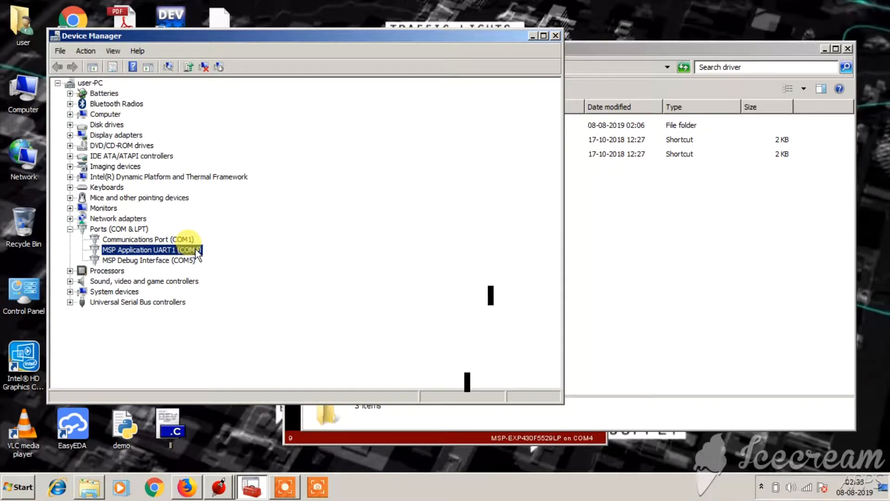
{"action": "mouse_move", "coordinate": [192, 267]}
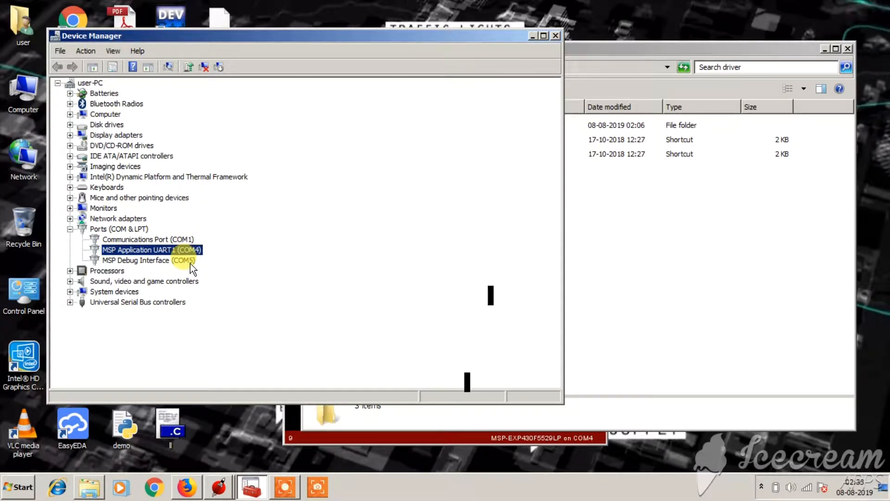
{"action": "mouse_move", "coordinate": [187, 259]}
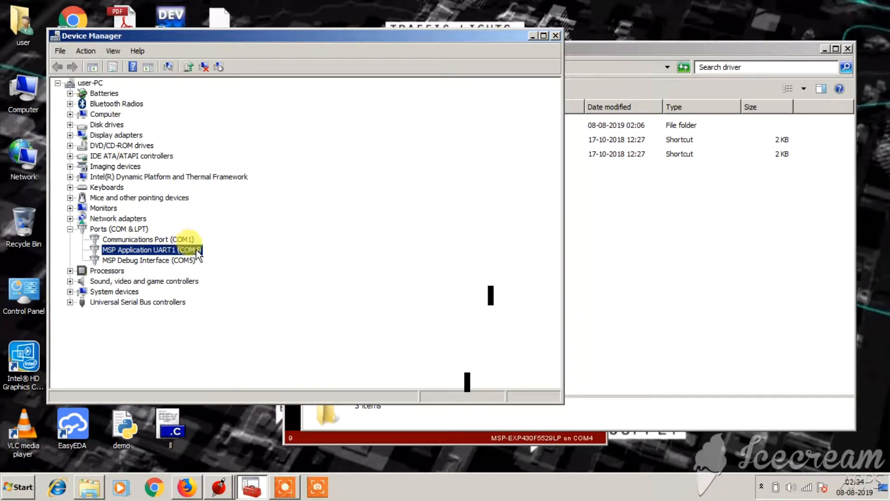
{"action": "mouse_move", "coordinate": [307, 315]}
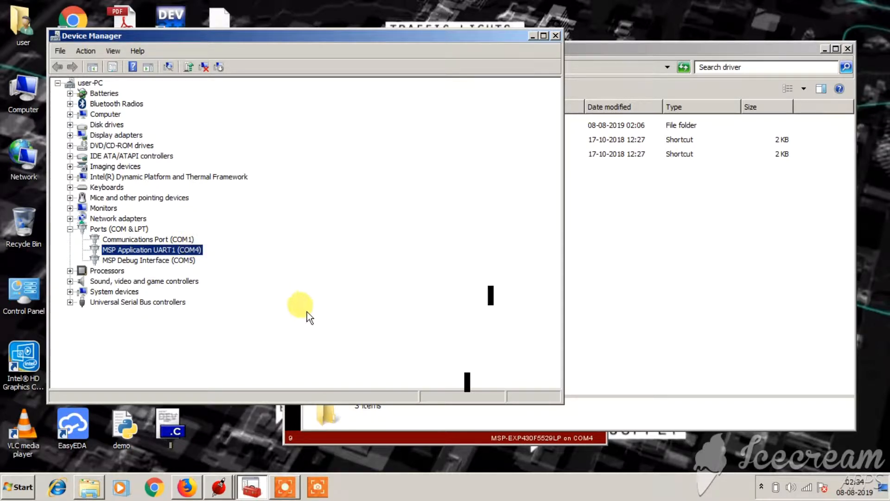
{"action": "mouse_move", "coordinate": [220, 471]}
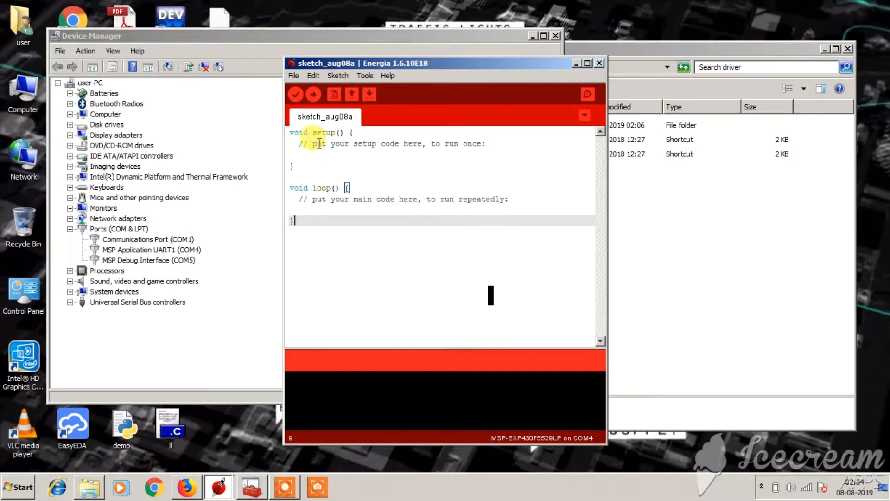
Open File > Examples > 01.Basics > Blink in Energia.
{"action": "left_click", "coordinate": [294, 76]}
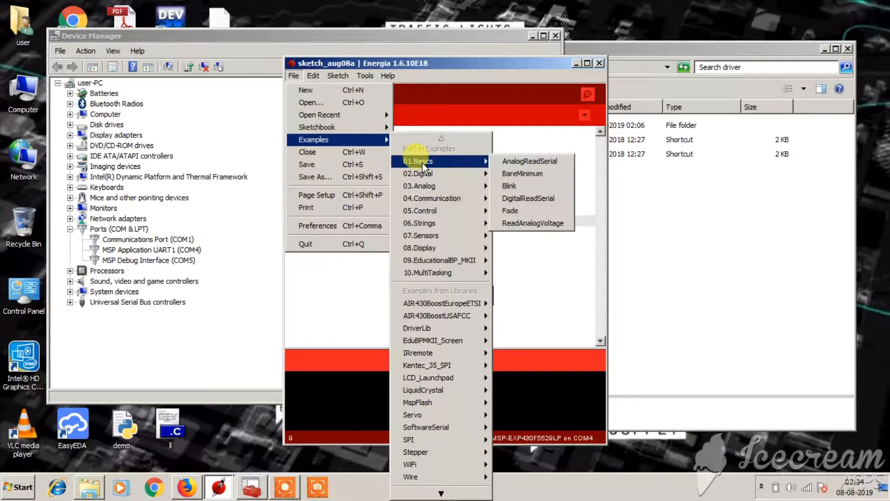
{"action": "mouse_move", "coordinate": [510, 185]}
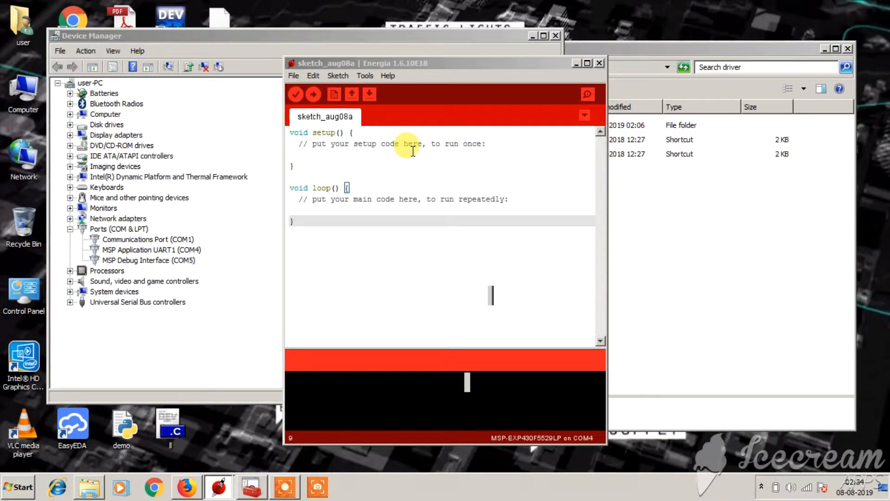
{"action": "mouse_move", "coordinate": [218, 487]}
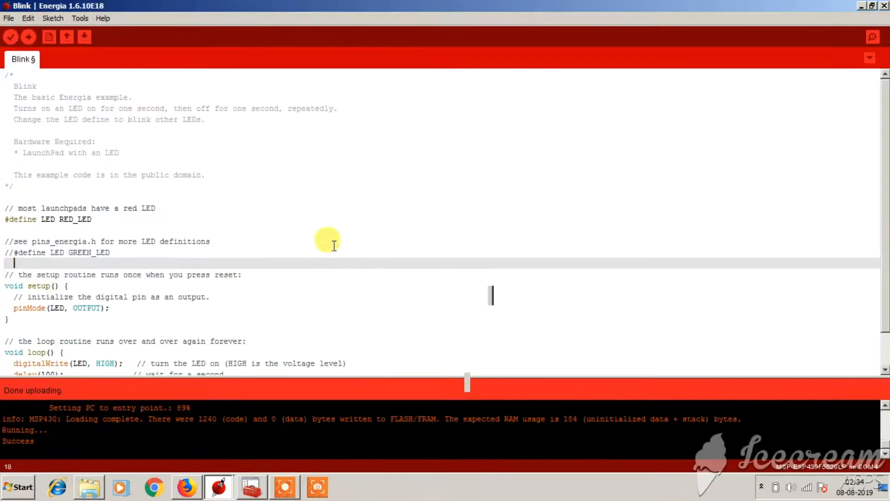
{"action": "scroll", "scroll_direction": "down", "scroll_amount": 3}
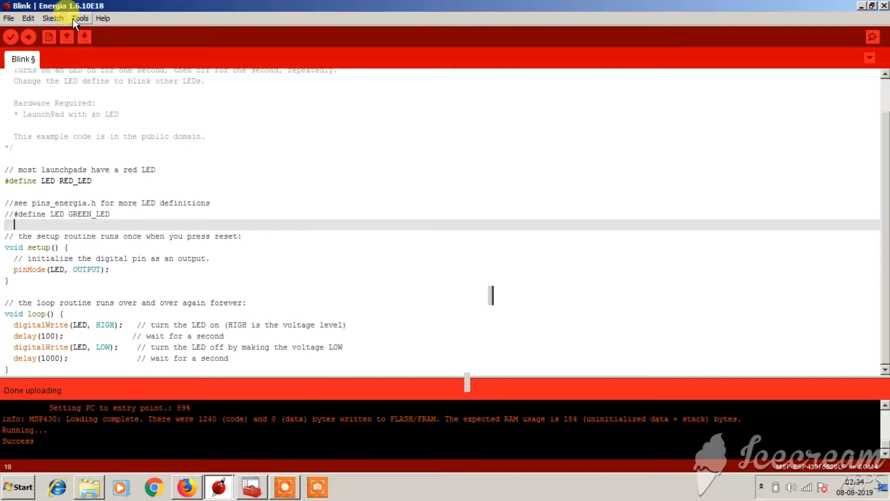
Confirm the MSP-EXP430F5529LP board and COM4 port under Tools.
{"action": "left_click", "coordinate": [79, 17]}
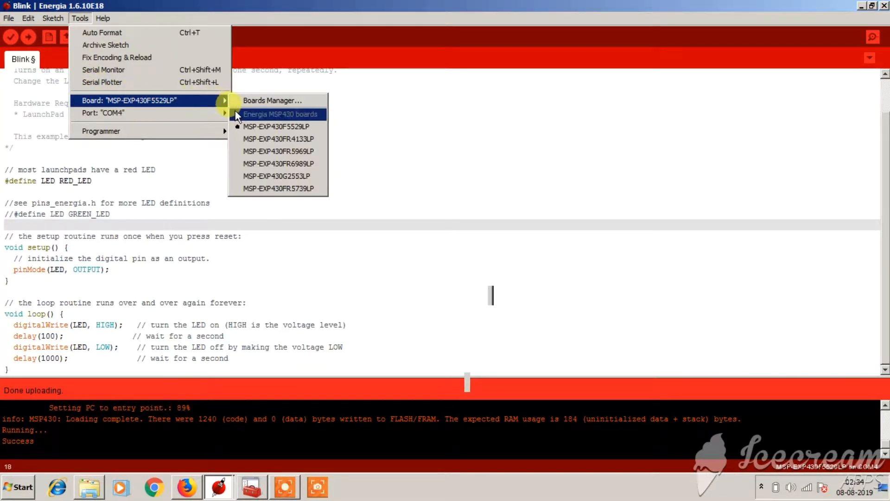
{"action": "mouse_move", "coordinate": [279, 127]}
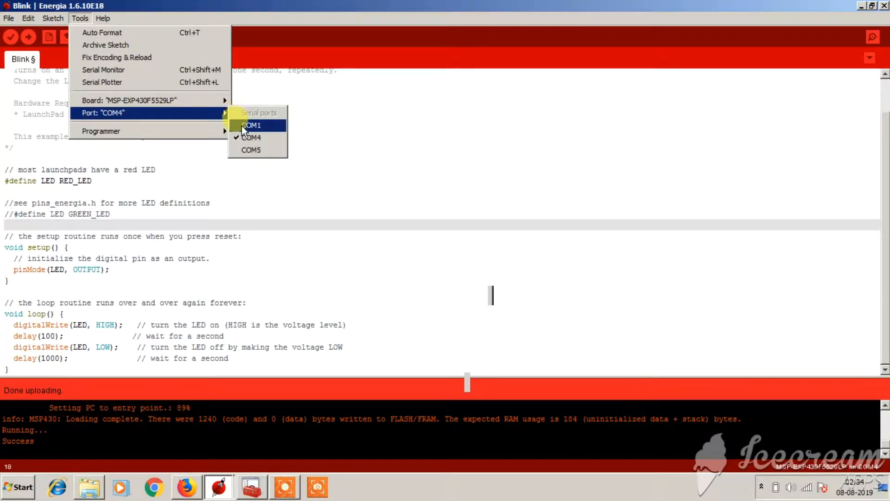
{"action": "left_click", "coordinate": [251, 125]}
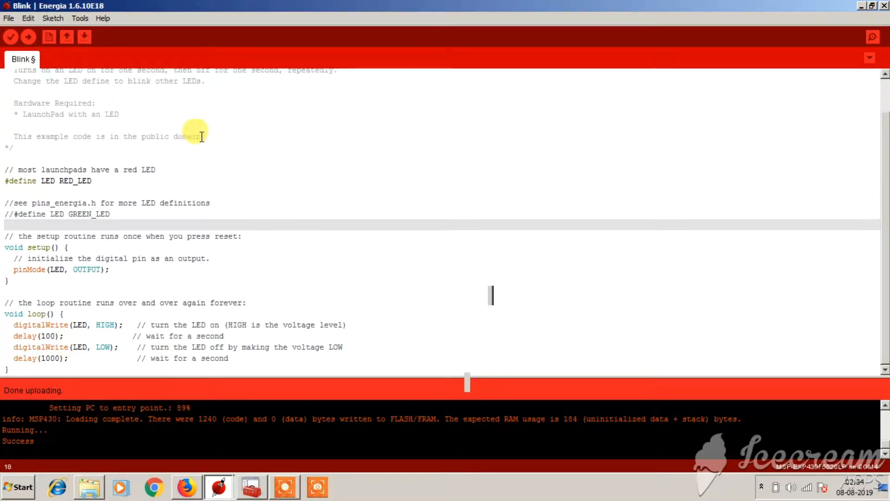
{"action": "mouse_move", "coordinate": [28, 37]}
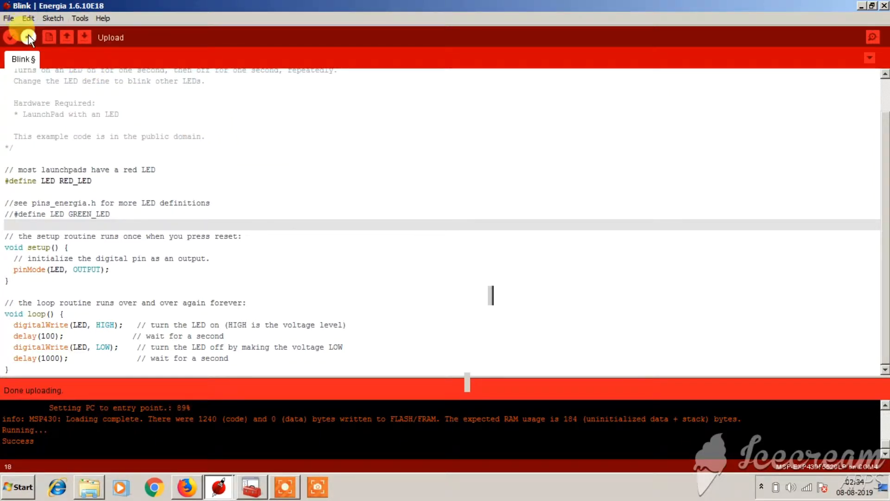